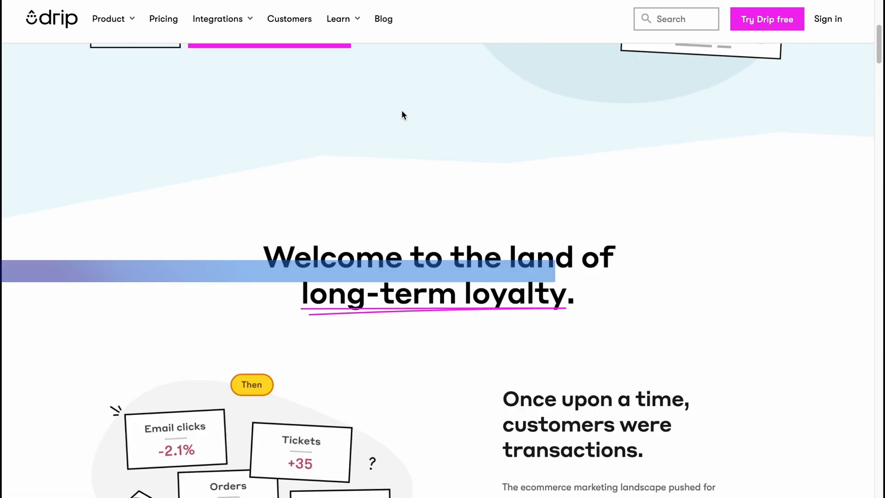
# Step: Go from People's Saved segments to the People dashboard showing zero people and $0.00 spend
pyautogui.scroll(3)
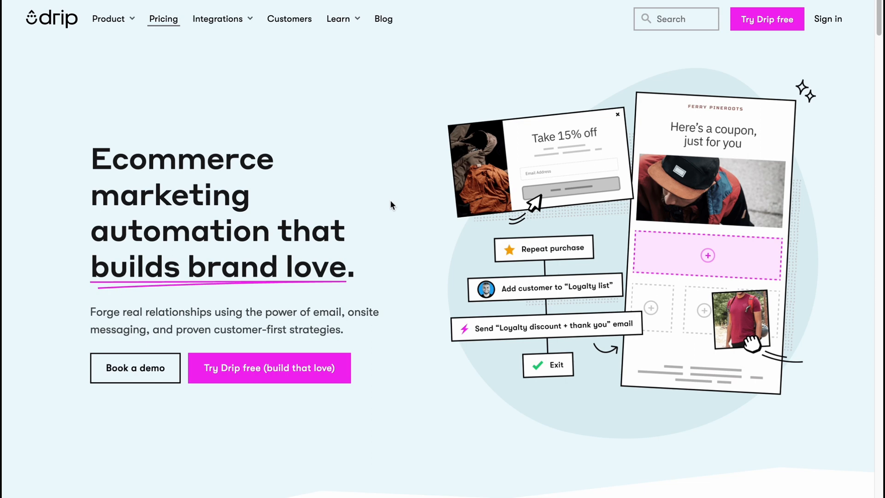
pyautogui.moveTo(339, 284)
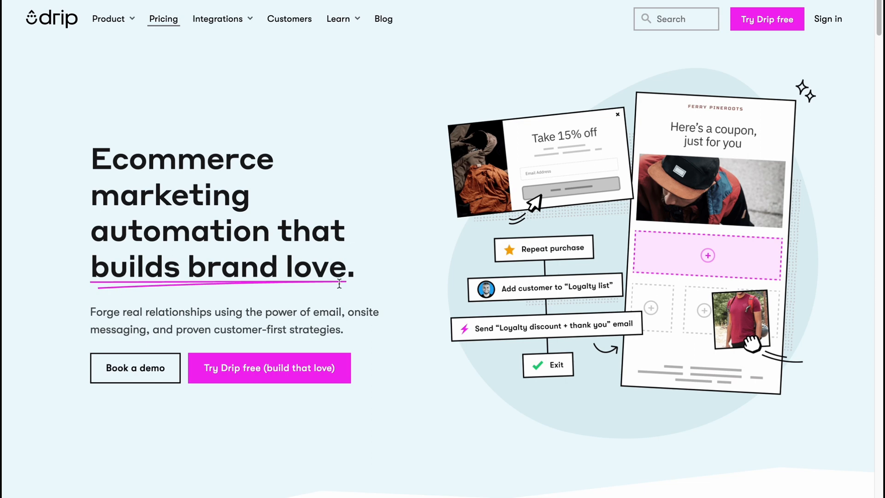
pyautogui.moveTo(292, 365)
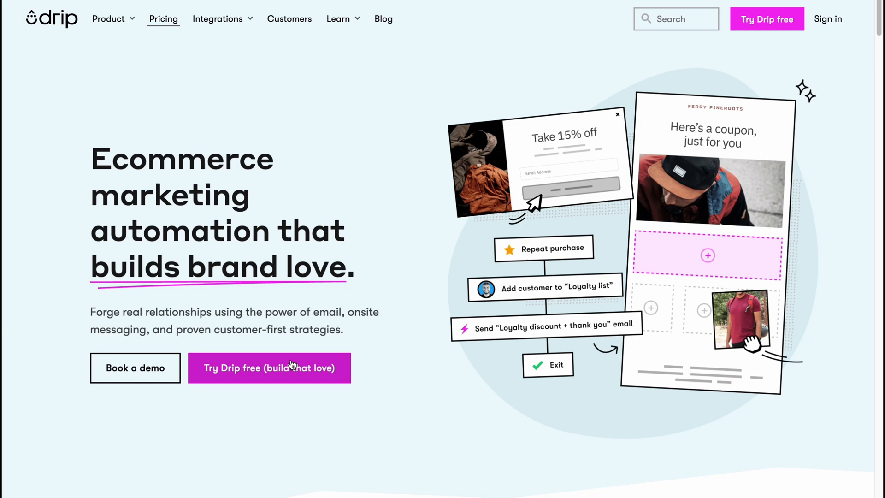
pyautogui.scroll(-3)
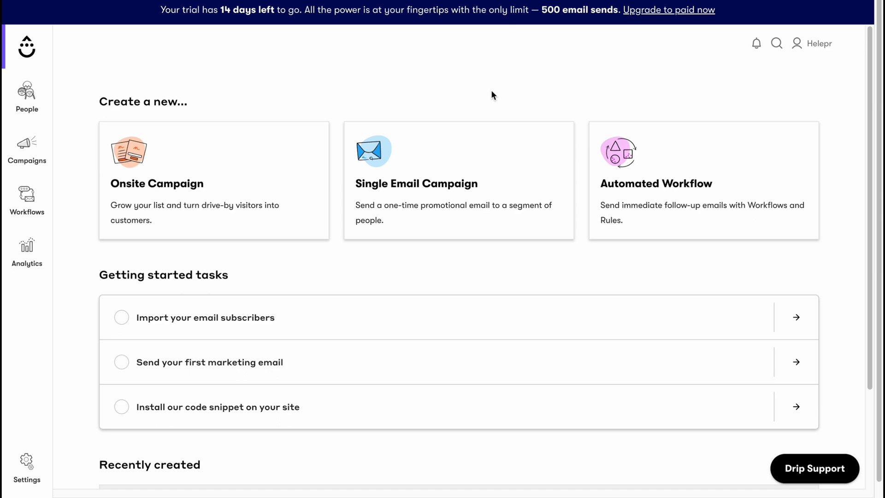
pyautogui.scroll(-3)
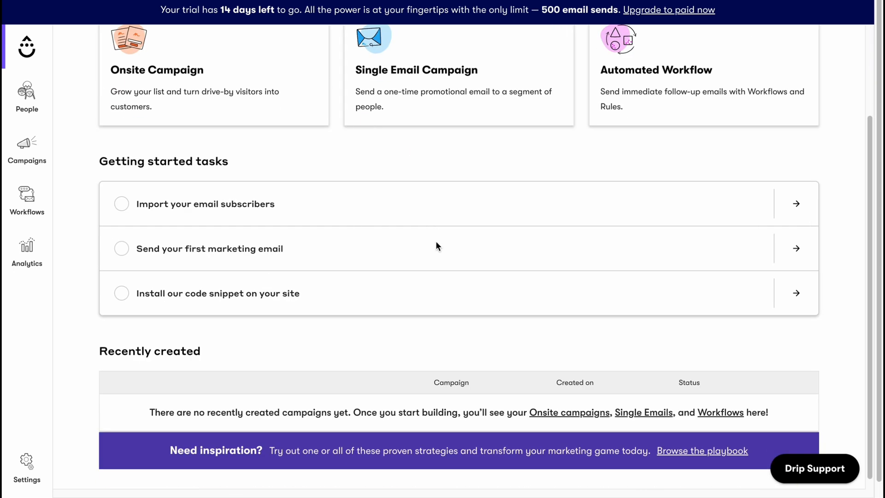
pyautogui.scroll(-3)
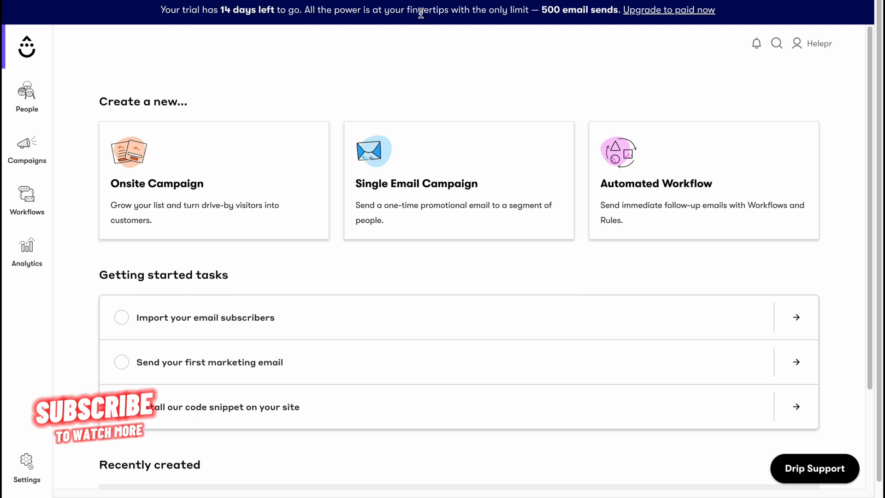
pyautogui.moveTo(533, 11)
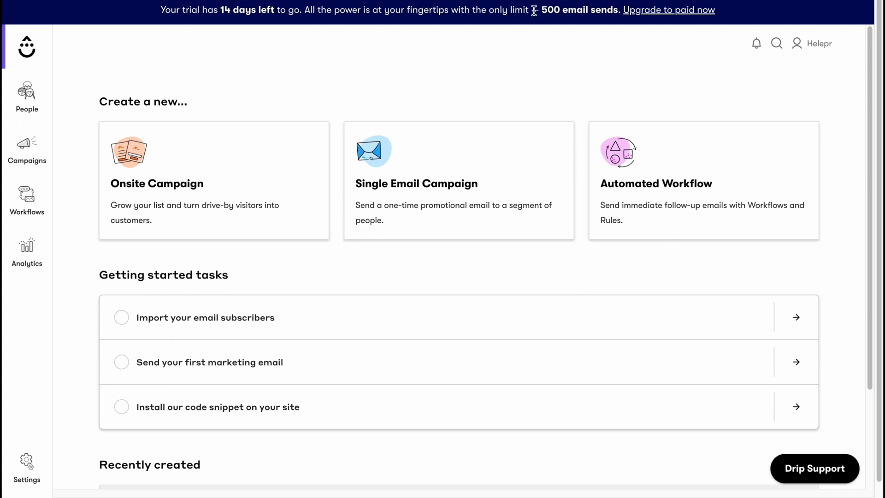
pyautogui.moveTo(668, 94)
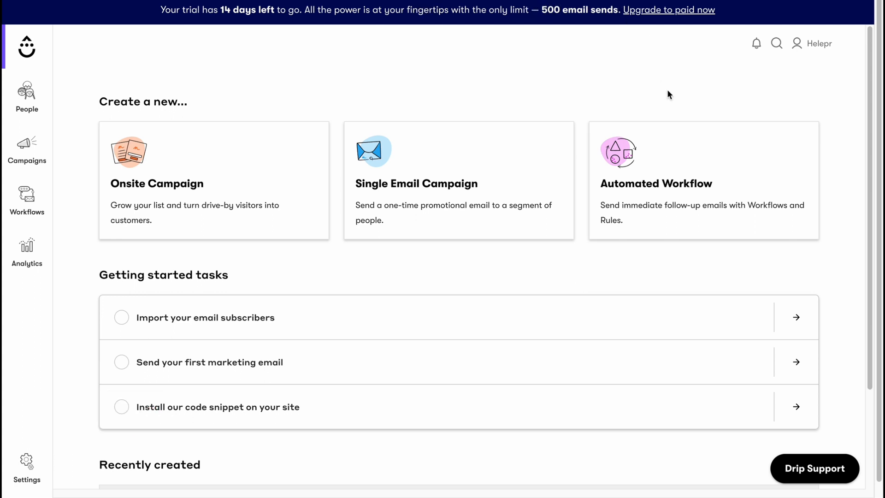
pyautogui.moveTo(467, 284)
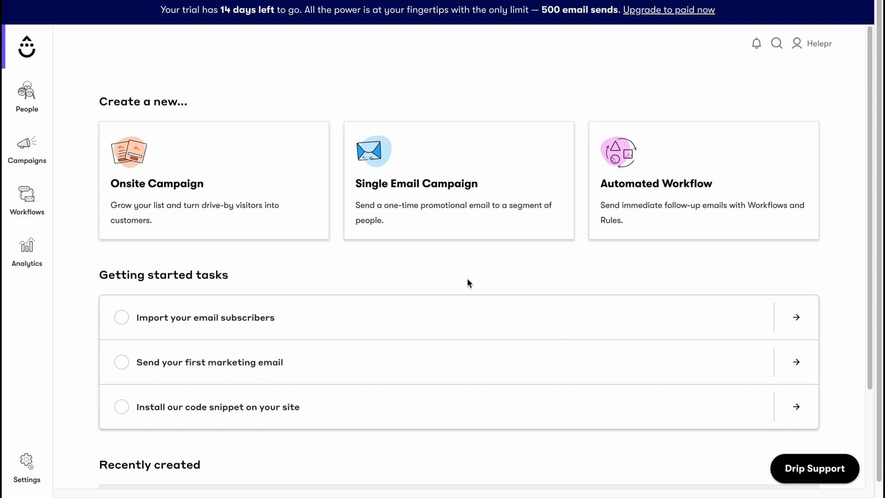
pyautogui.moveTo(436, 290)
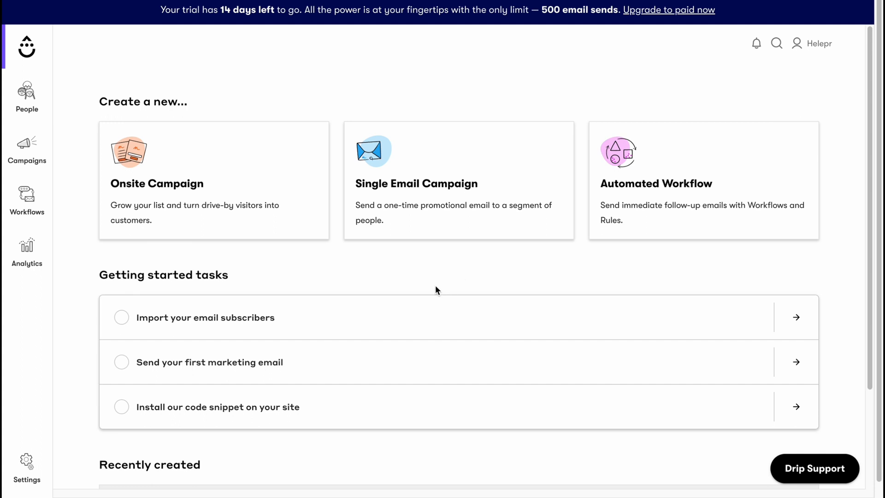
pyautogui.scroll(-3)
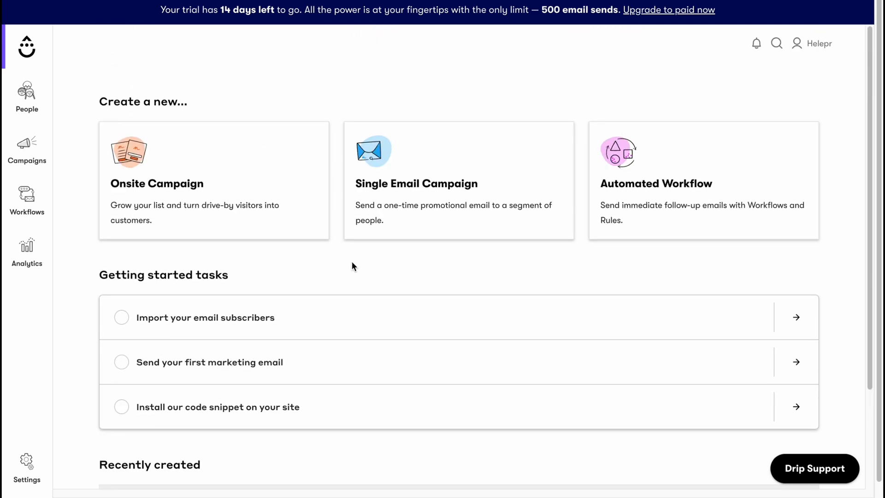
pyautogui.moveTo(183, 116)
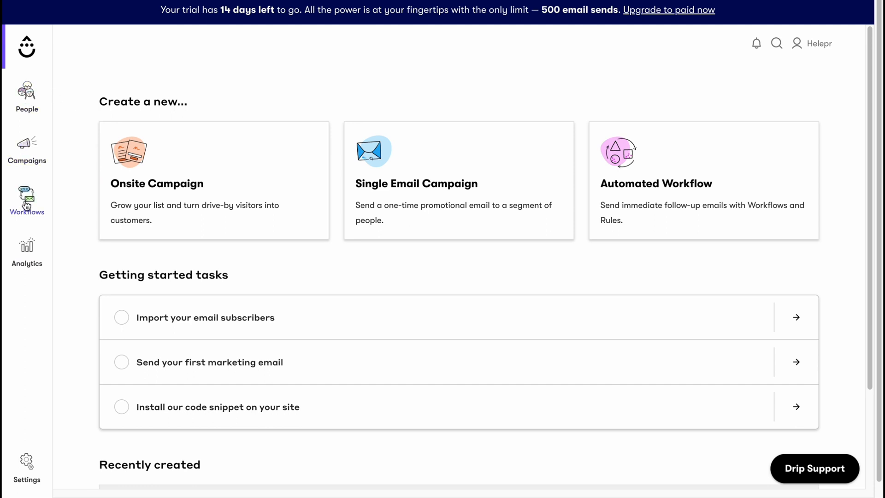
pyautogui.click(26, 96)
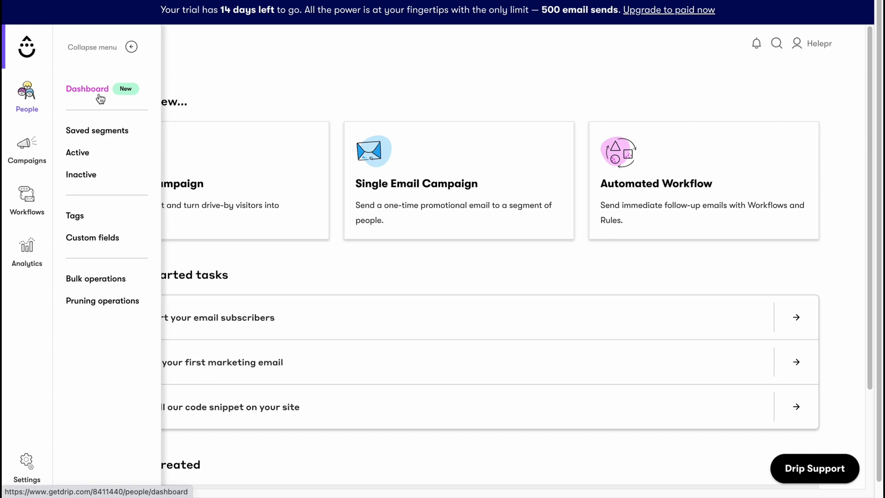
pyautogui.moveTo(100, 98)
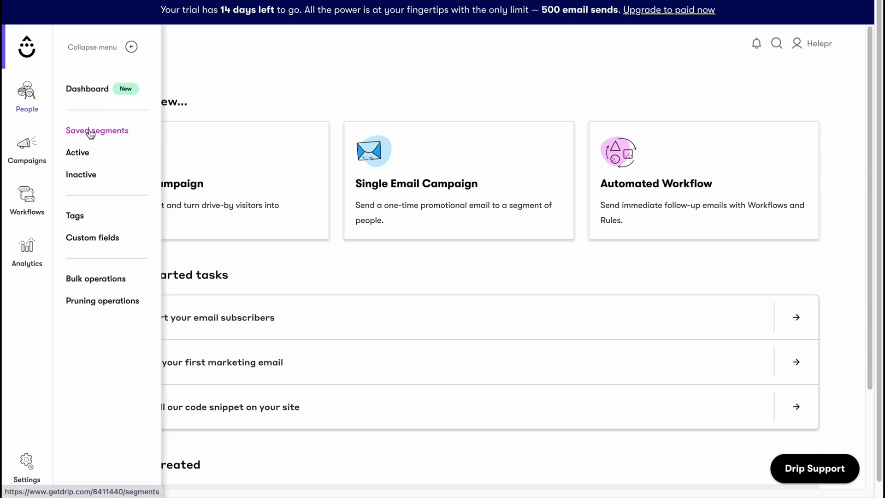
pyautogui.click(97, 130)
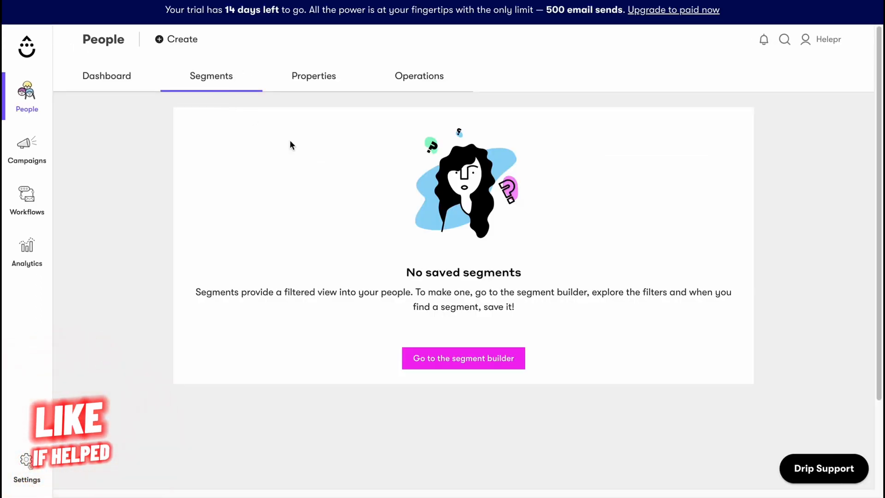
pyautogui.click(106, 76)
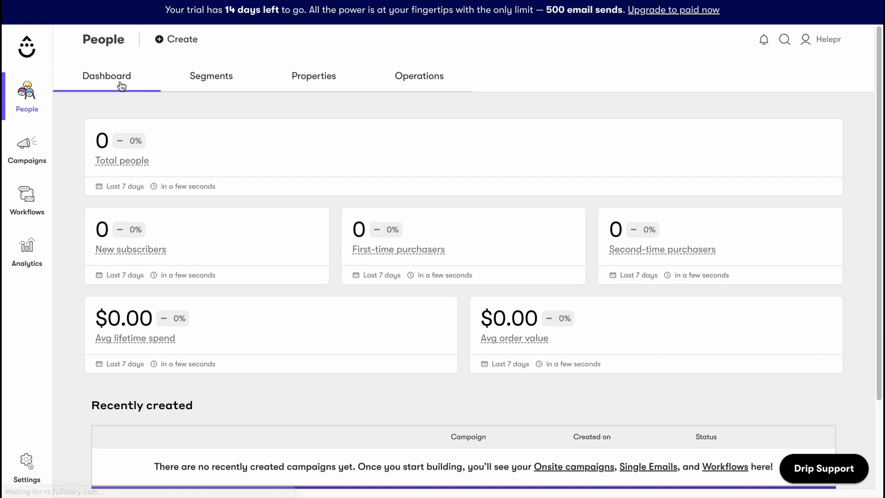
pyautogui.moveTo(405, 160)
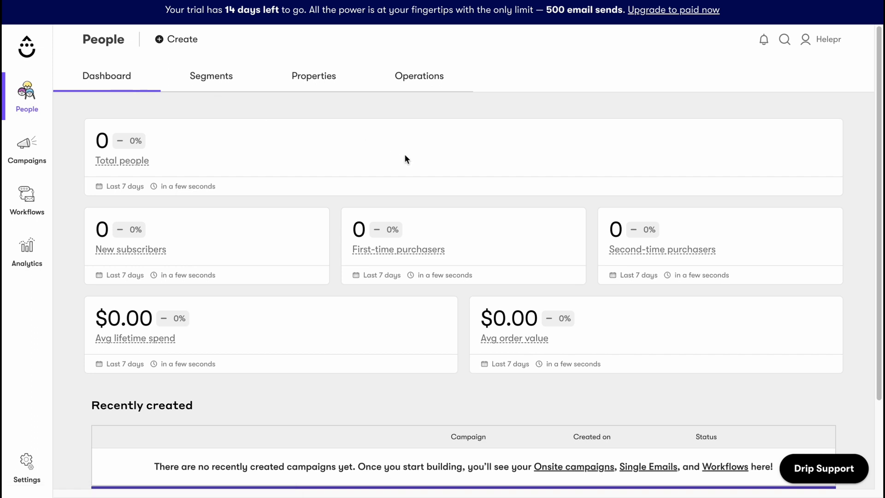
pyautogui.moveTo(27, 97)
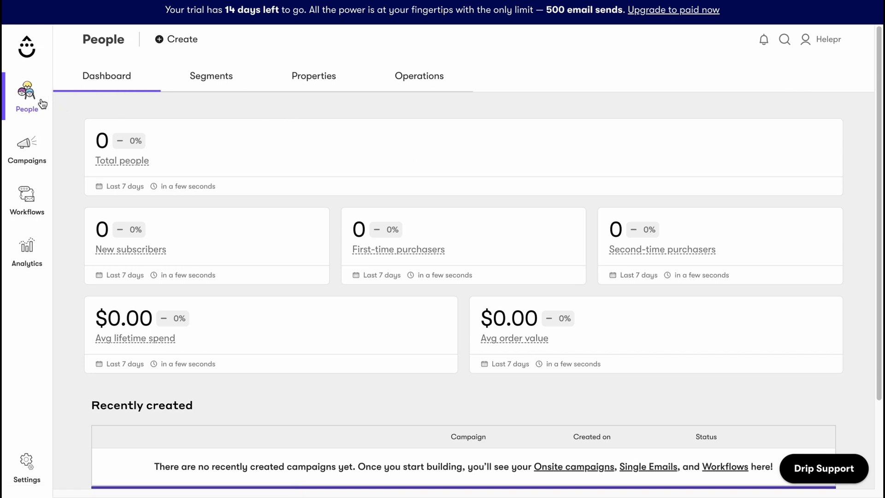
pyautogui.moveTo(411, 168)
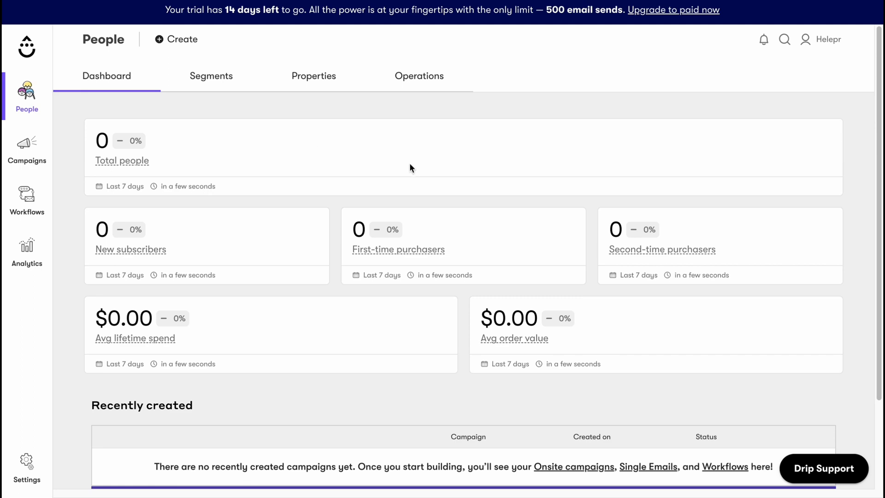
pyautogui.moveTo(190, 125)
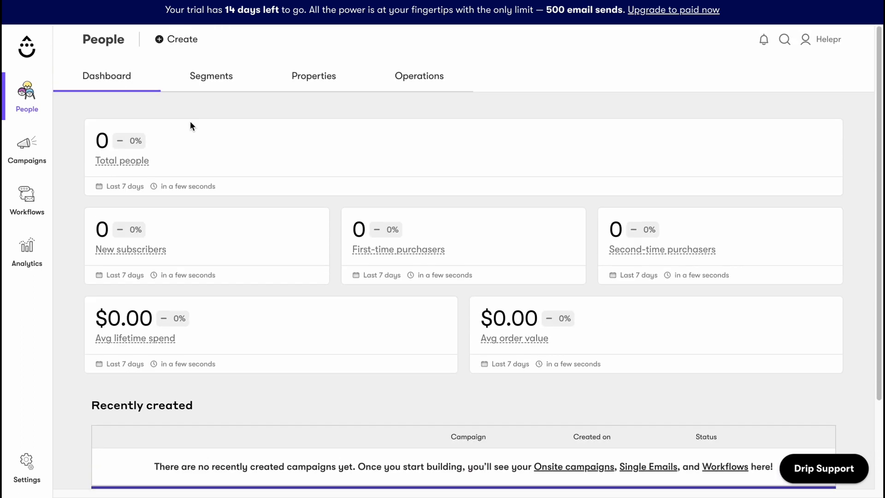
pyautogui.moveTo(289, 250)
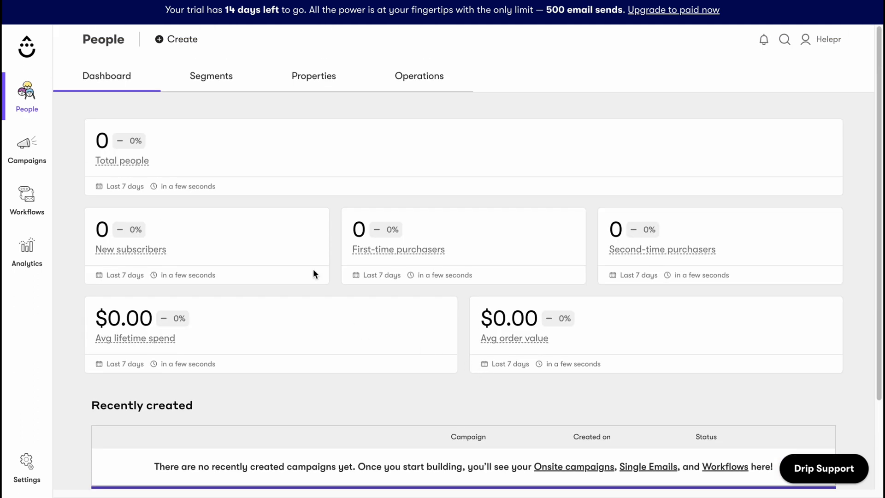
pyautogui.moveTo(174, 66)
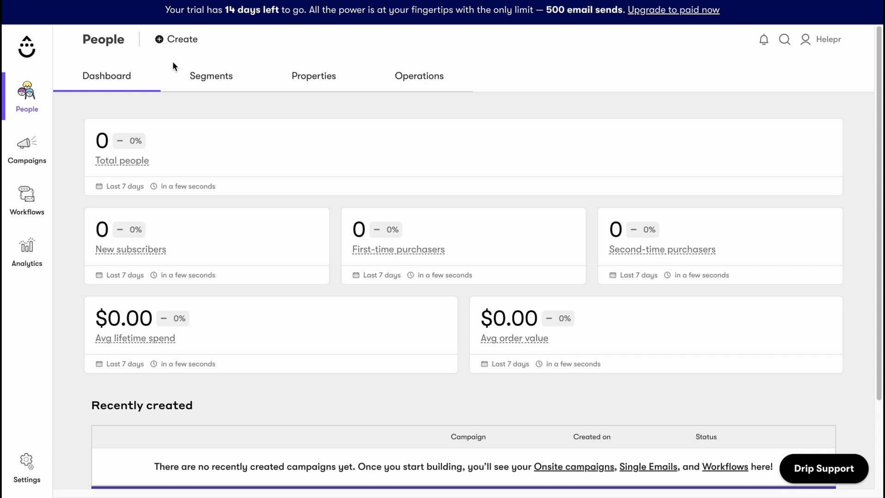
# Step: Open the + Create menu on the People page
pyautogui.click(175, 39)
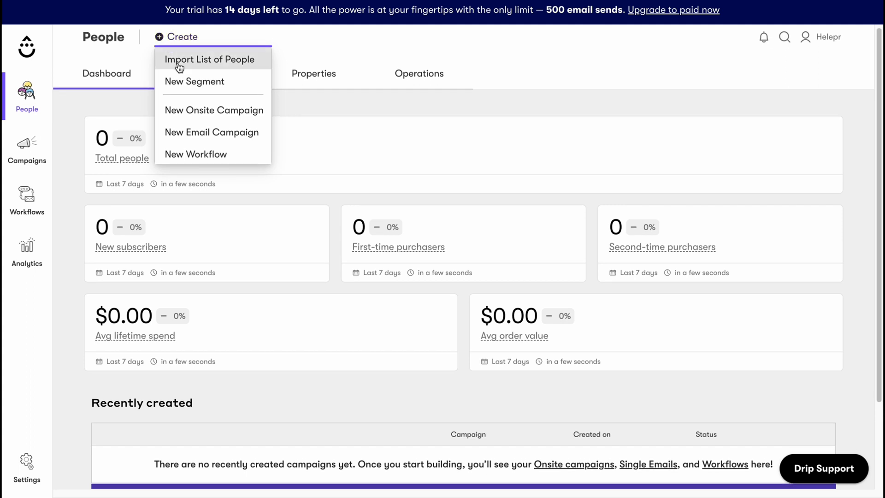
pyautogui.moveTo(232, 83)
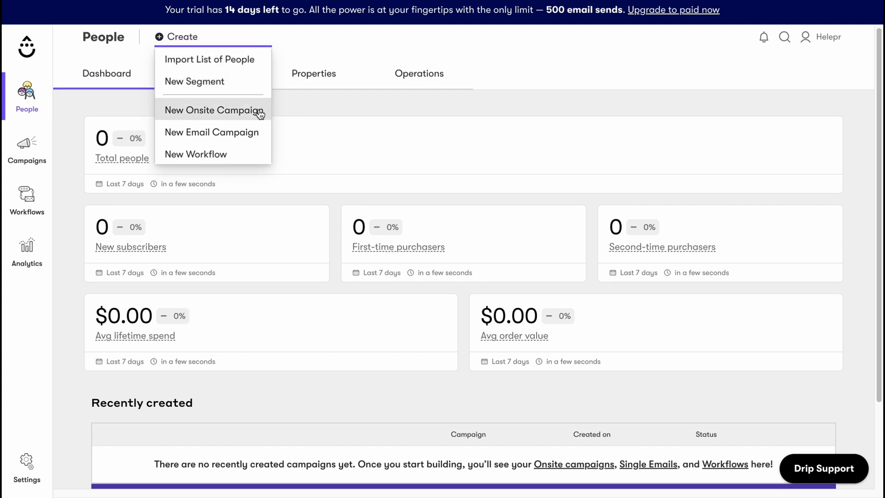
pyautogui.moveTo(211, 132)
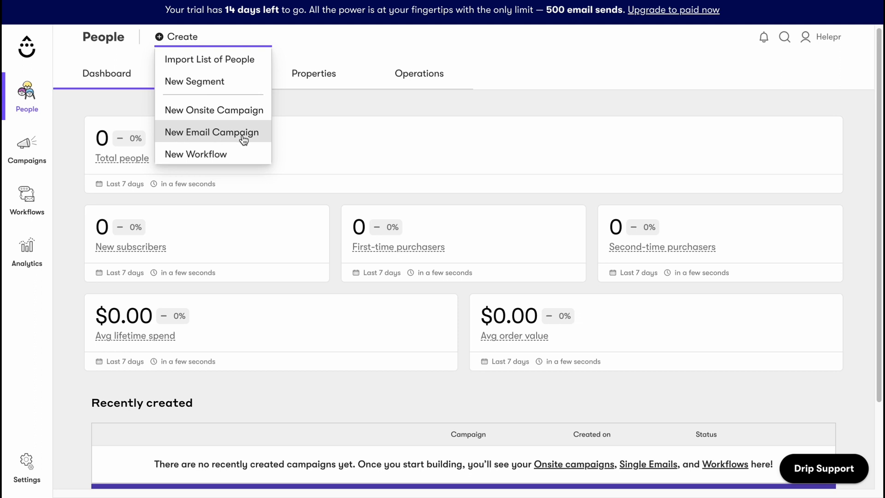
pyautogui.moveTo(210, 58)
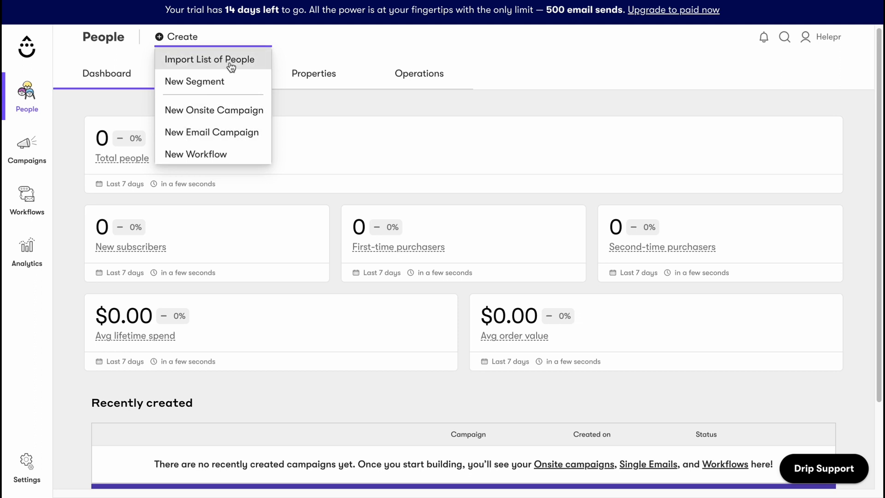
pyautogui.moveTo(208, 62)
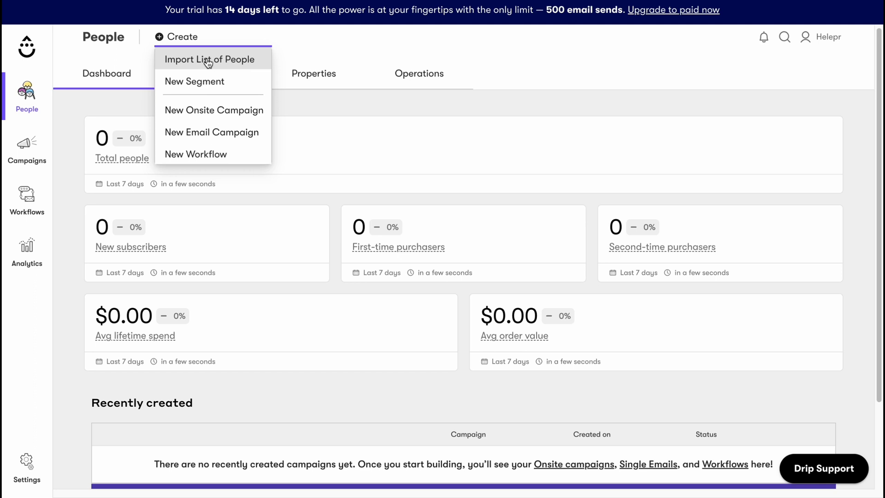
# Step: Choose to import a list of people, bringing up the 'How do you want to add people?' dialog
pyautogui.click(207, 59)
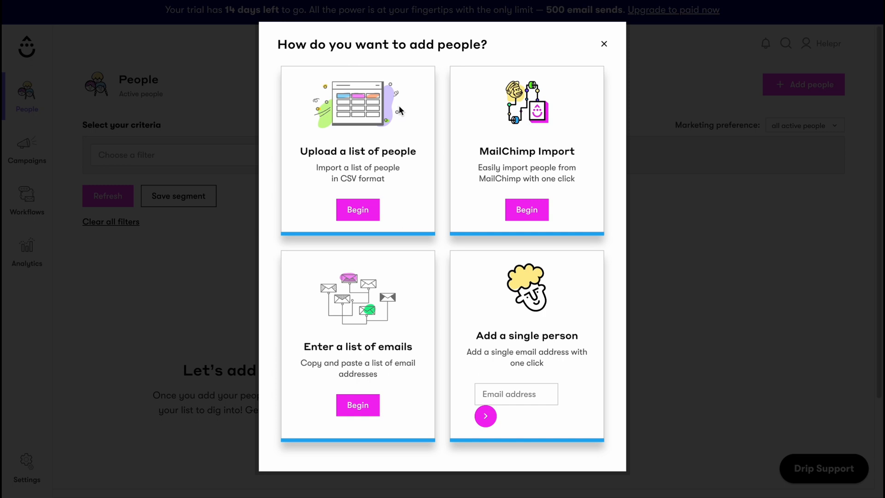
pyautogui.moveTo(450, 256)
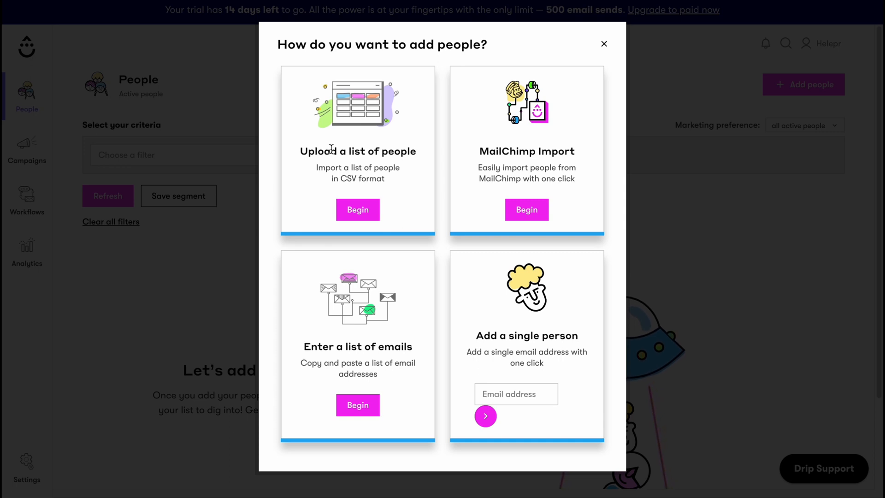
pyautogui.moveTo(484, 152)
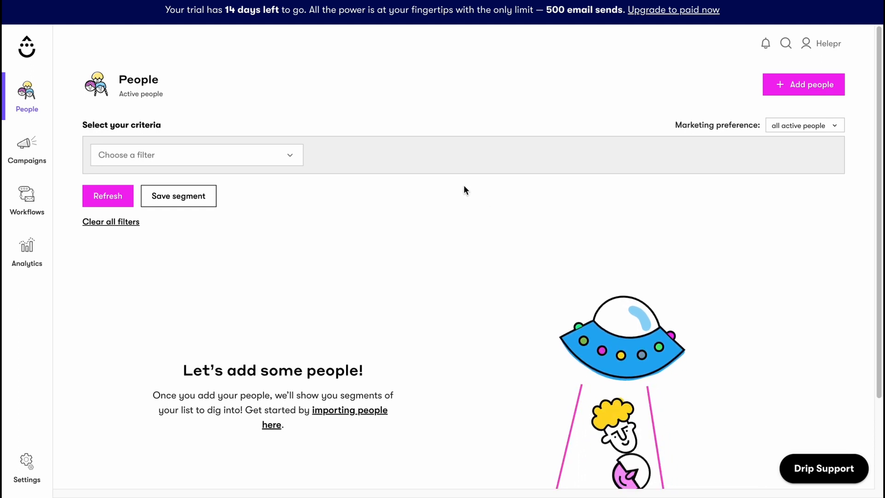
pyautogui.moveTo(27, 147)
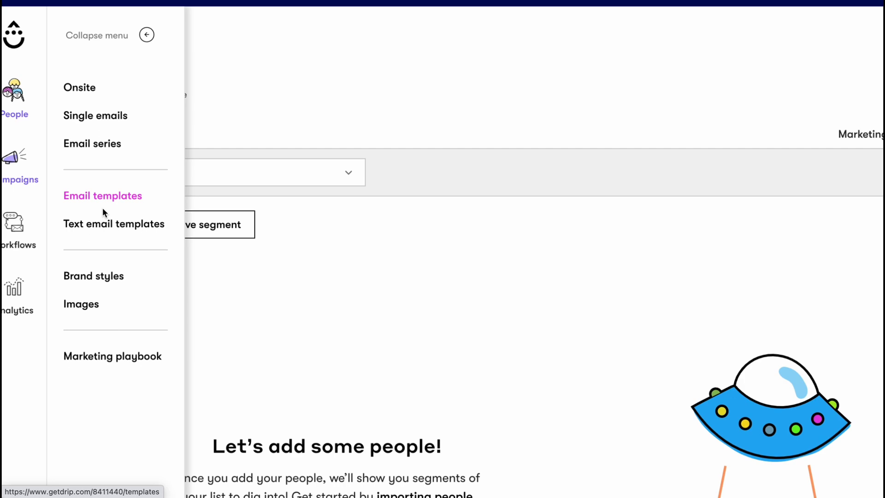
# Step: Go to Campaigns > Single emails, which has no campaigns yet
pyautogui.click(94, 275)
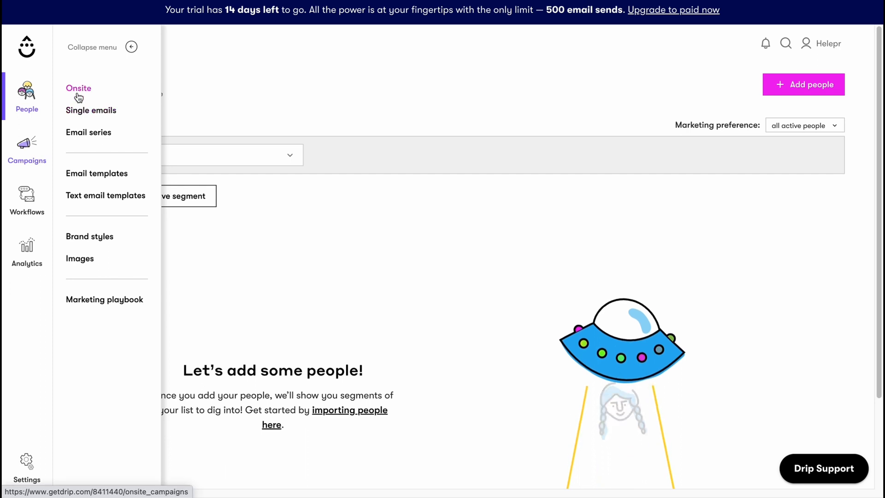
pyautogui.click(91, 111)
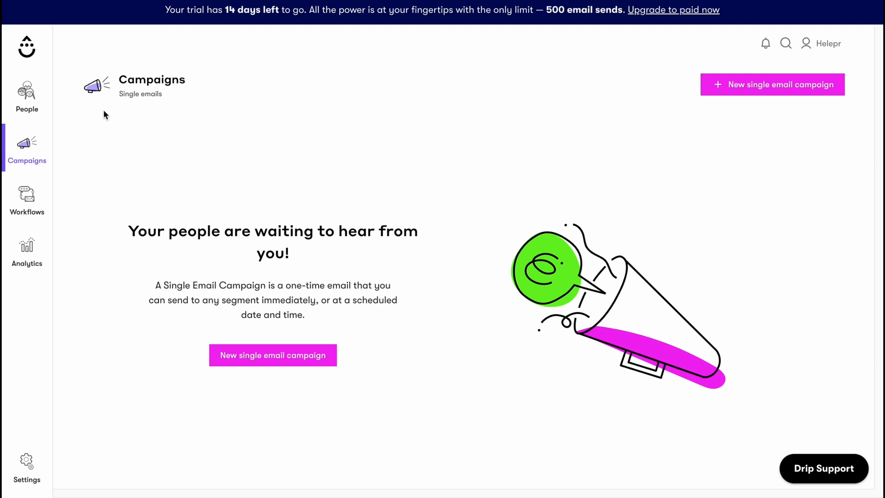
pyautogui.moveTo(230, 139)
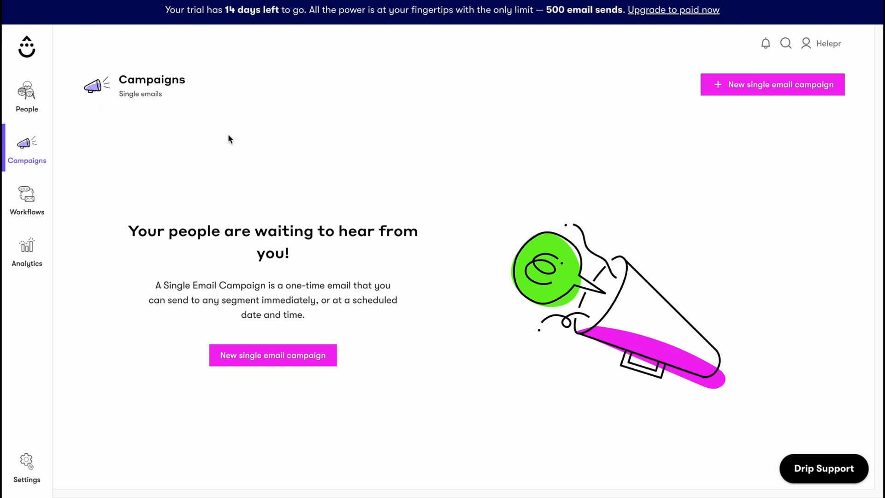
pyautogui.moveTo(760, 116)
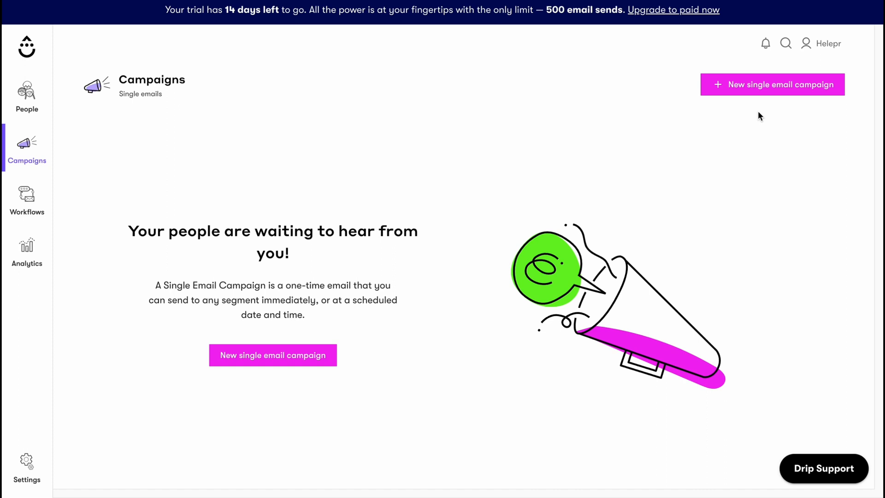
pyautogui.moveTo(827, 95)
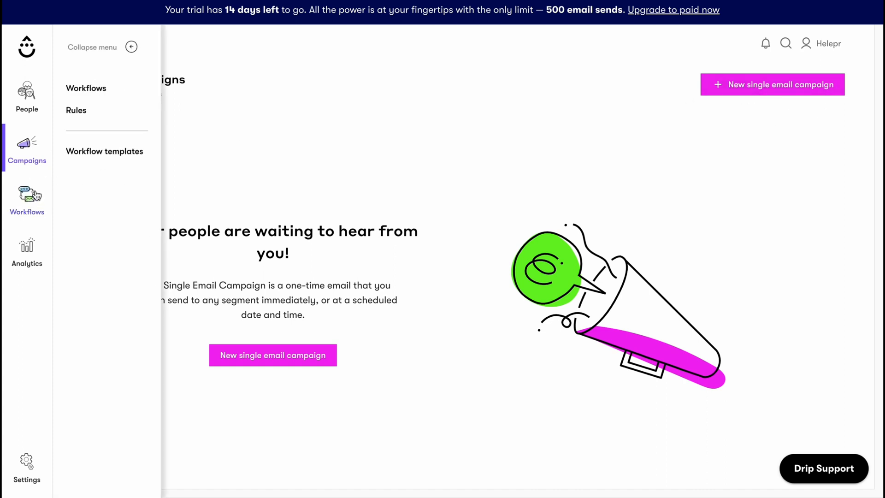
# Step: Visit the empty Workflows page, then the Analytics Email metrics page
pyautogui.click(86, 88)
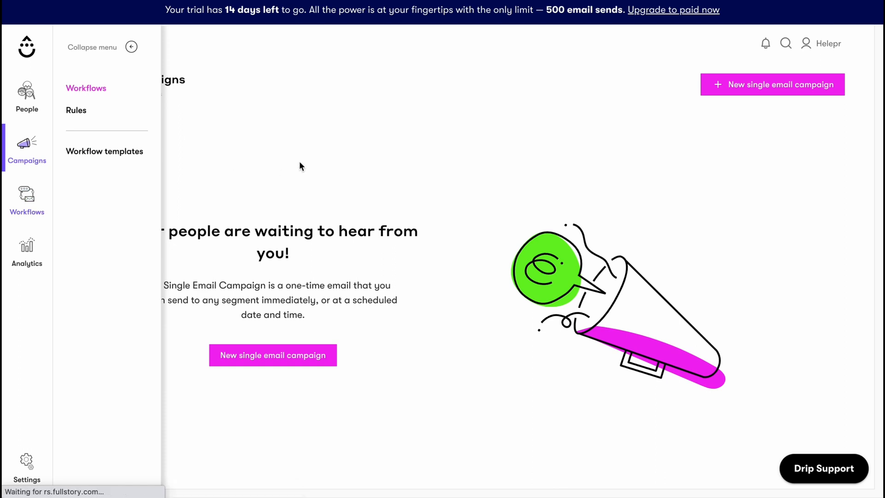
pyautogui.click(26, 198)
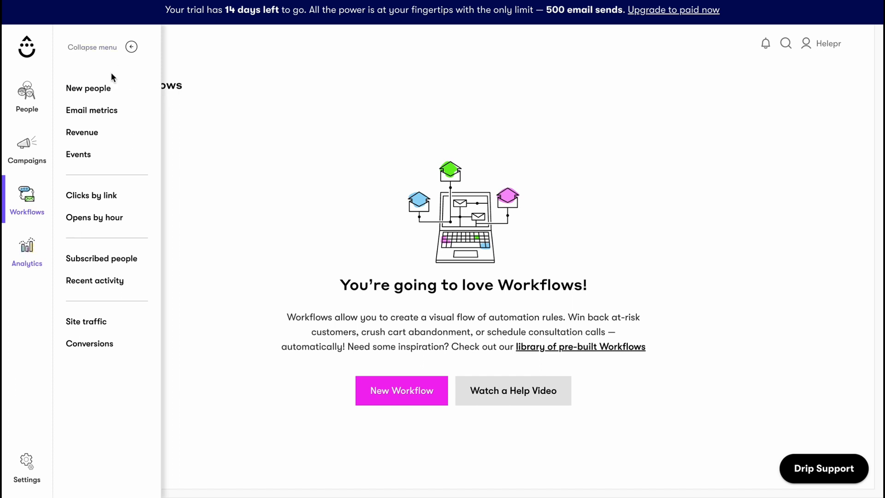
pyautogui.click(27, 251)
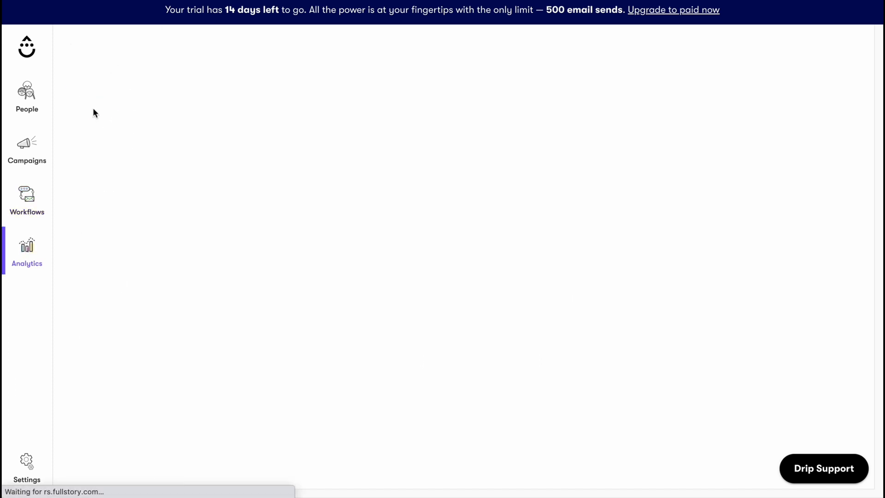
pyautogui.click(26, 252)
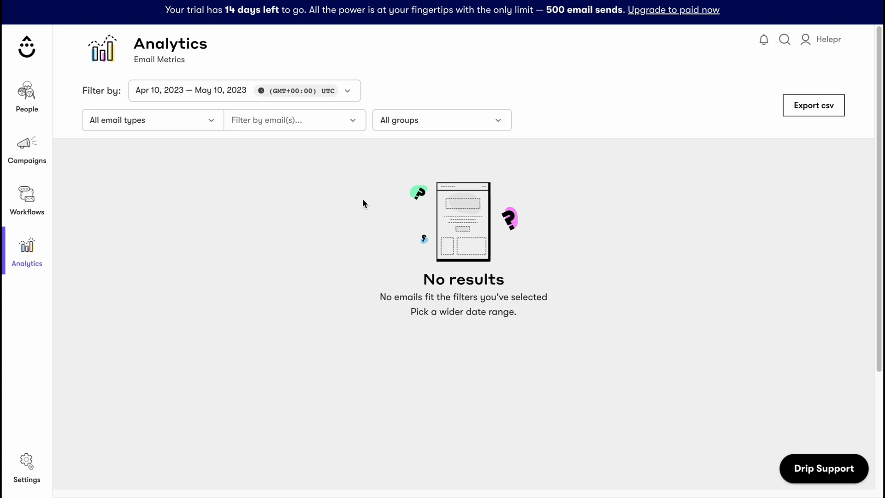
pyautogui.moveTo(423, 205)
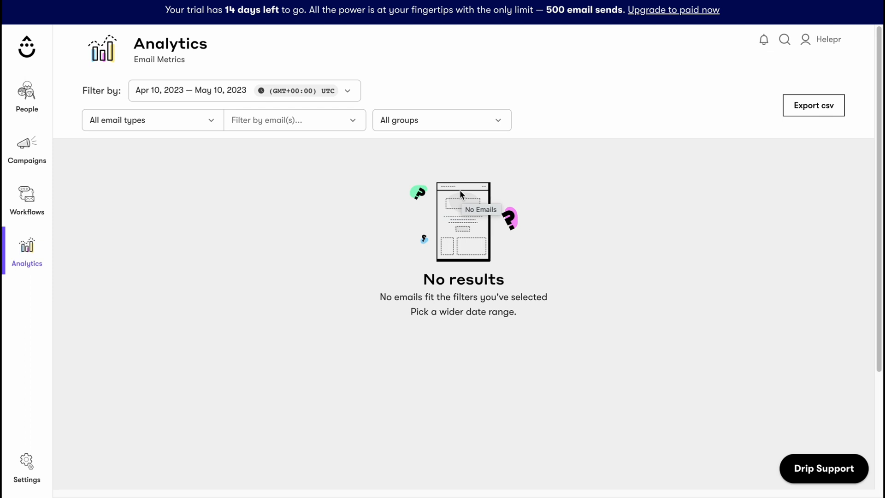
pyautogui.moveTo(77, 179)
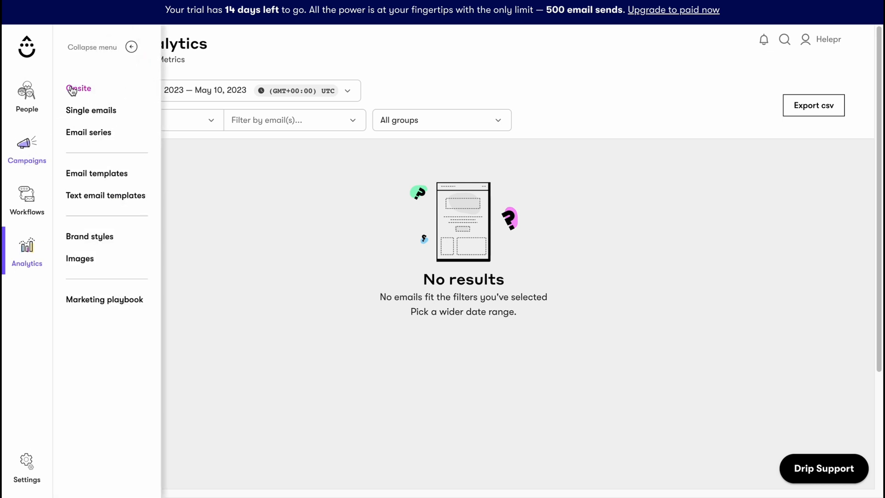
# Step: Create a new single email campaign named 'c1' using the Visual Builder
pyautogui.click(27, 148)
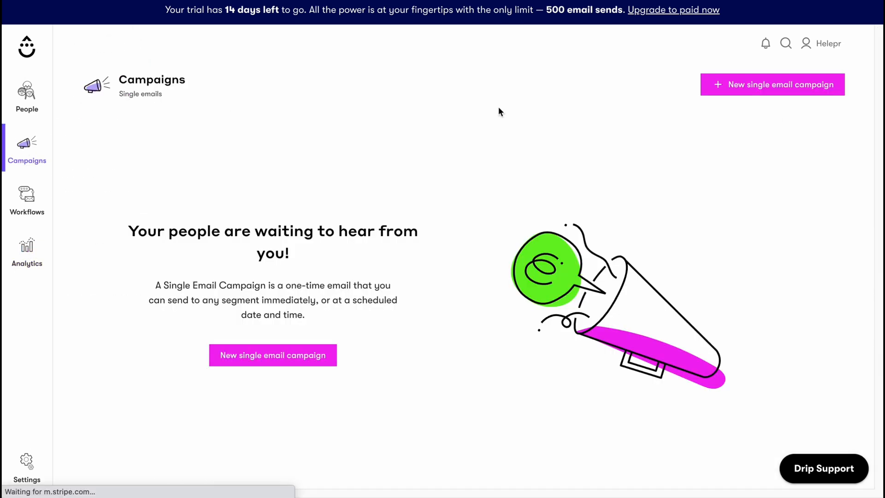
pyautogui.click(771, 84)
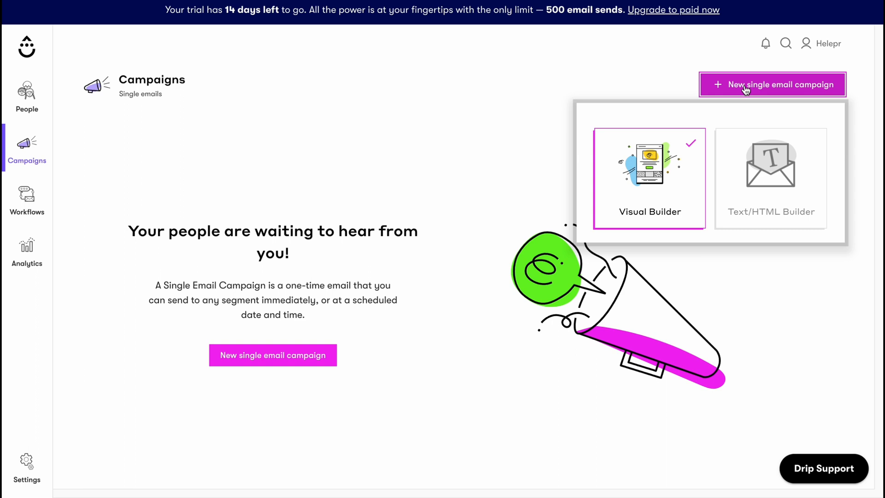
pyautogui.moveTo(689, 95)
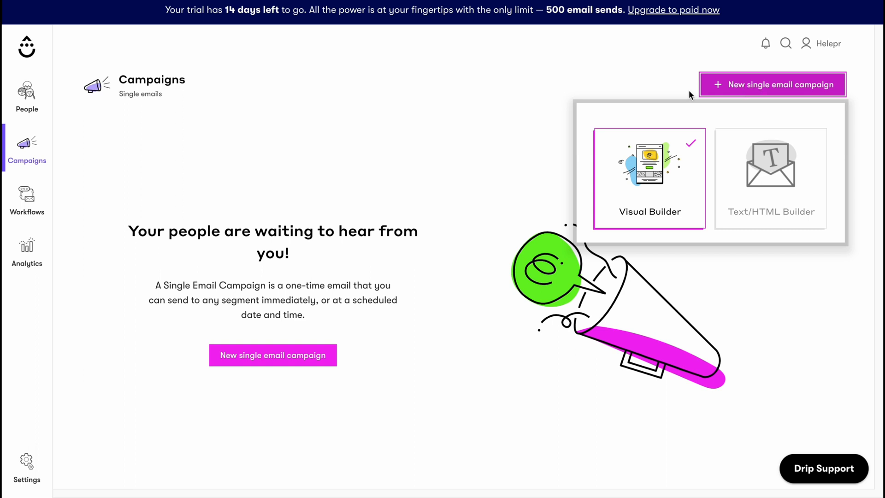
pyautogui.moveTo(669, 176)
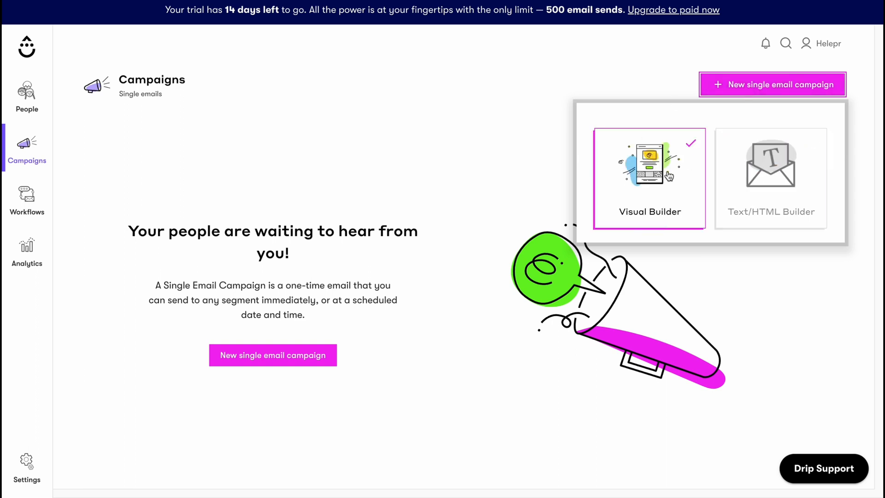
pyautogui.click(770, 164)
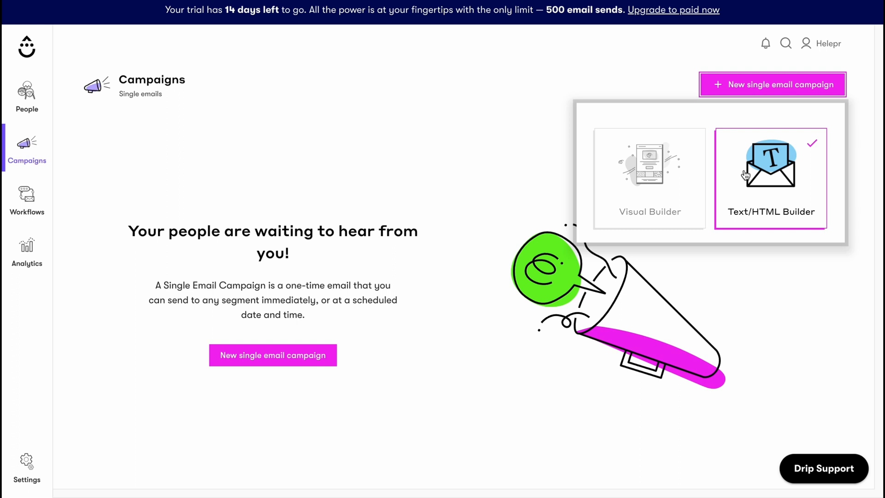
pyautogui.click(769, 178)
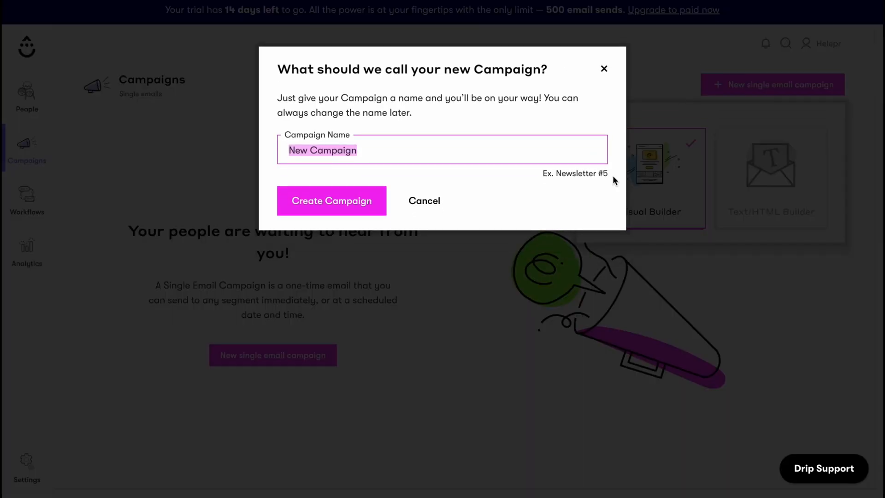
pyautogui.moveTo(528, 176)
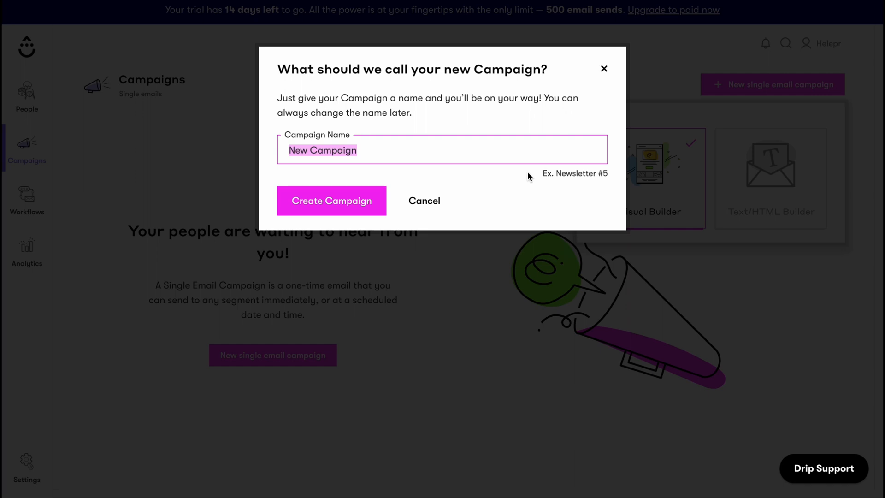
pyautogui.write('c1')
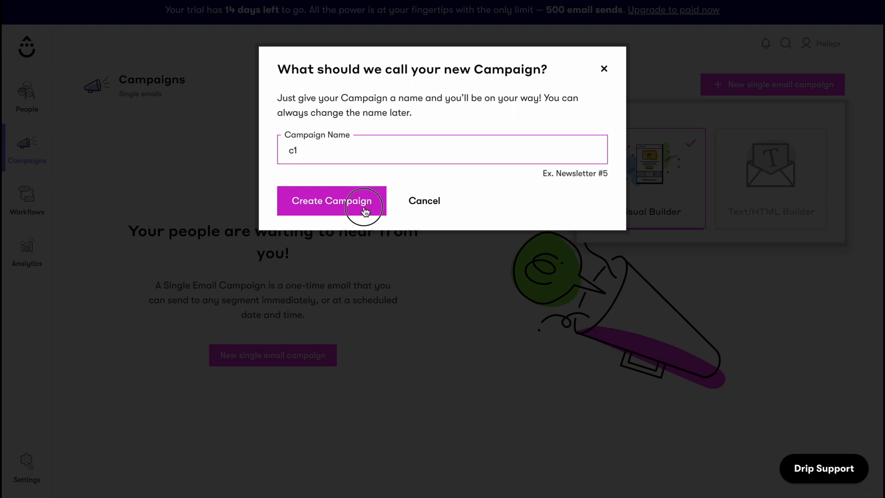
pyautogui.click(332, 200)
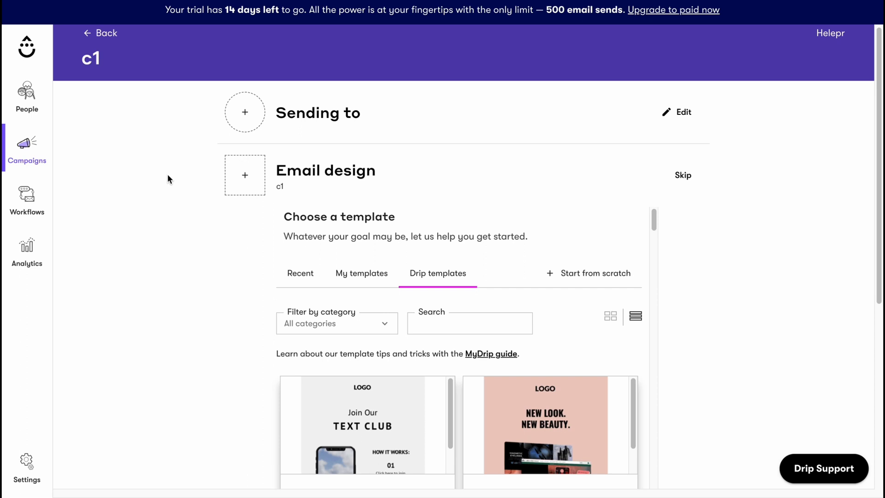
pyautogui.moveTo(352, 147)
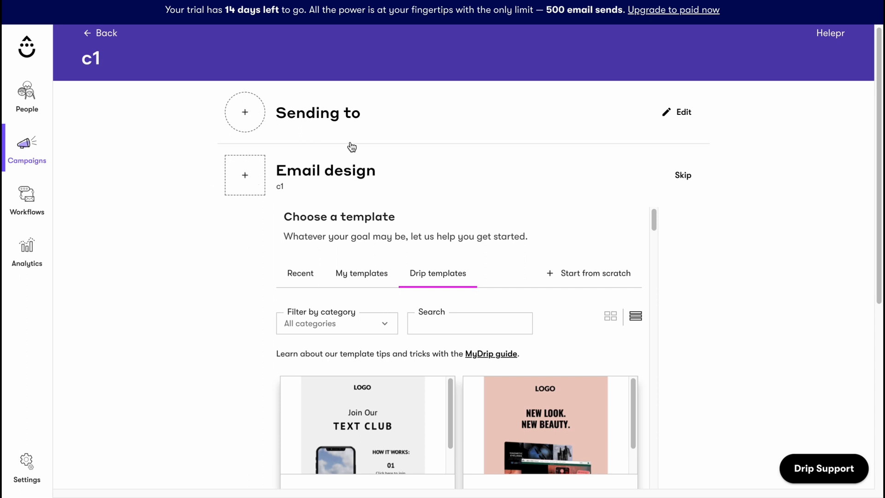
pyautogui.moveTo(245, 112)
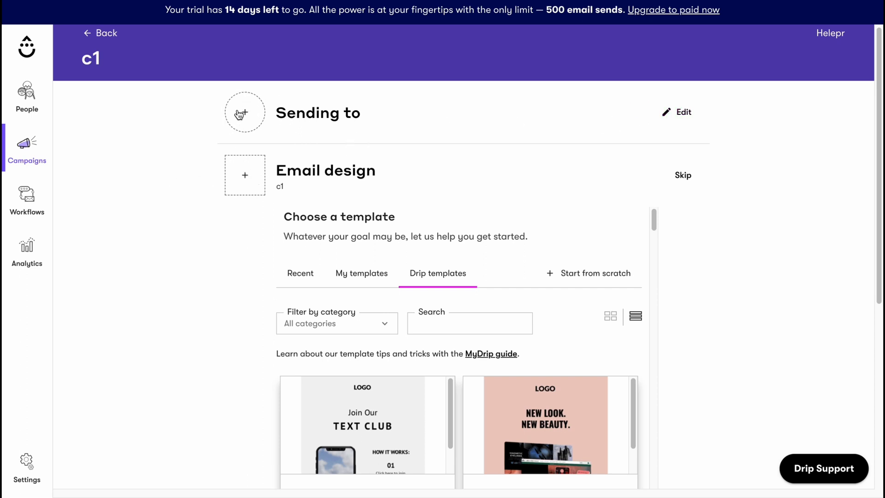
pyautogui.click(245, 111)
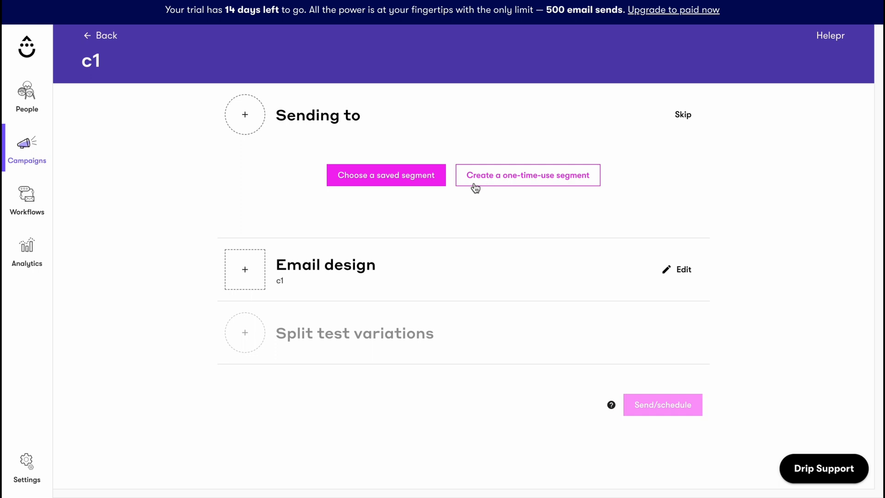
pyautogui.moveTo(261, 274)
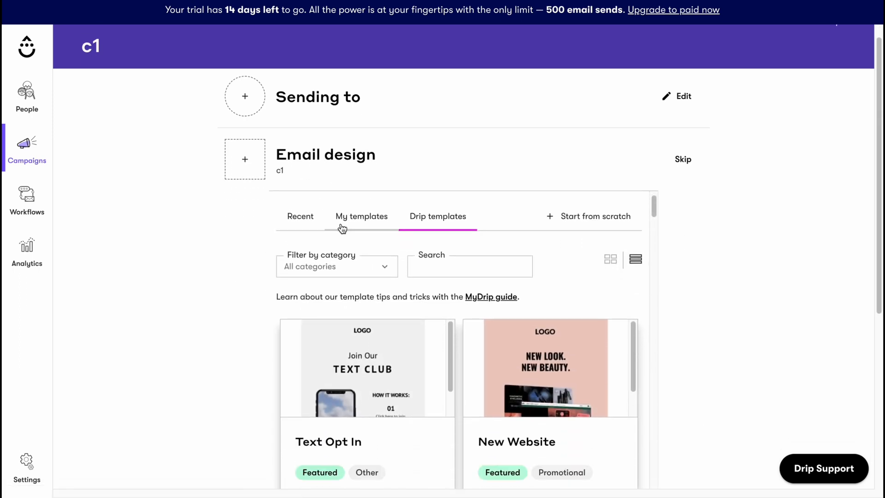
pyautogui.scroll(-3)
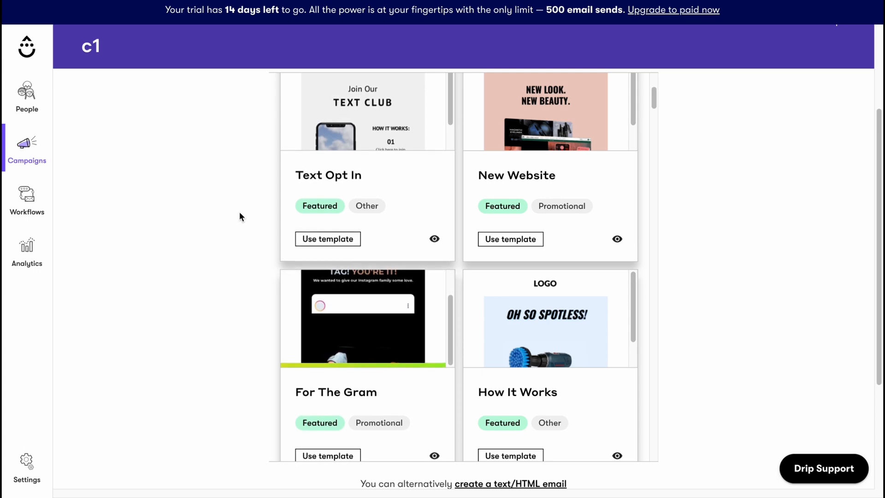
pyautogui.scroll(-3)
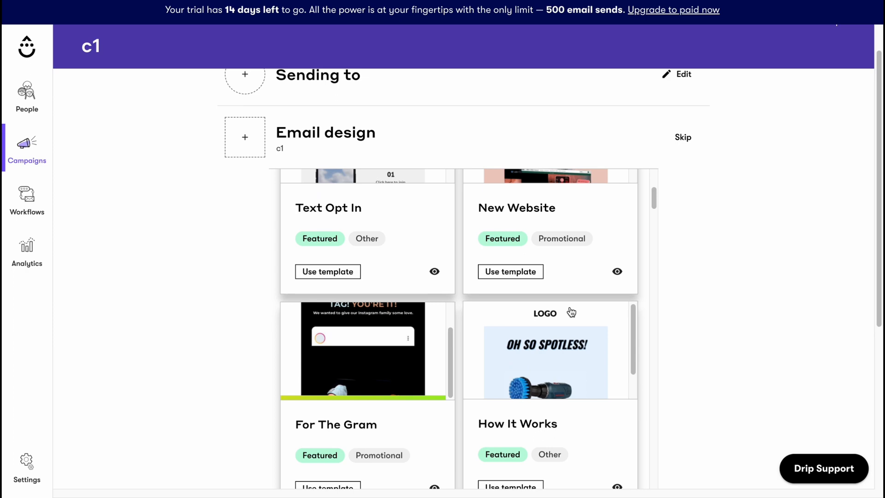
pyautogui.scroll(-3)
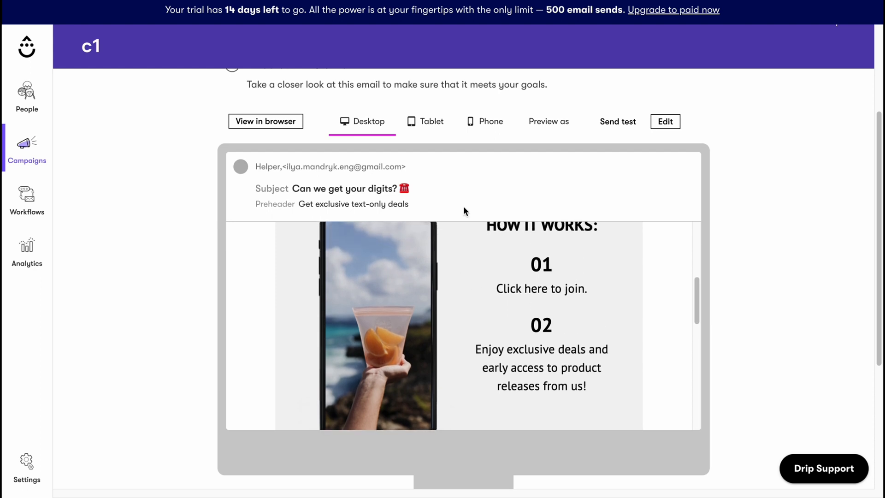
pyautogui.click(665, 121)
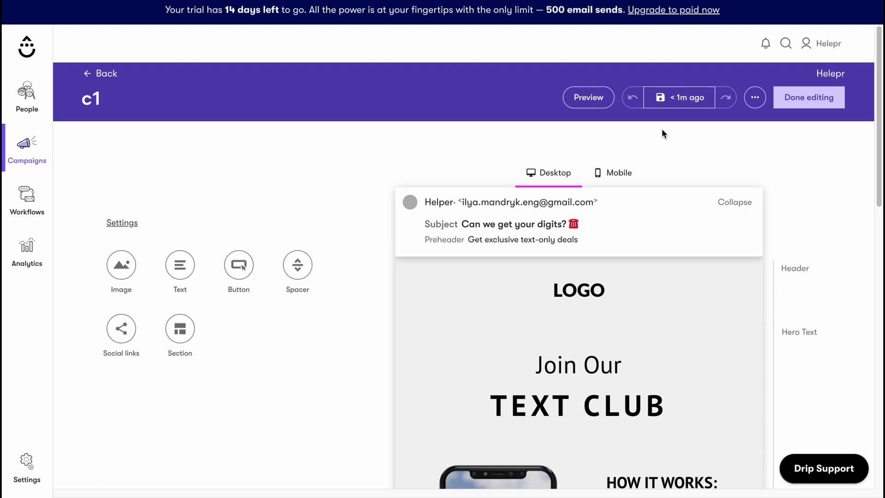
pyautogui.scroll(-3)
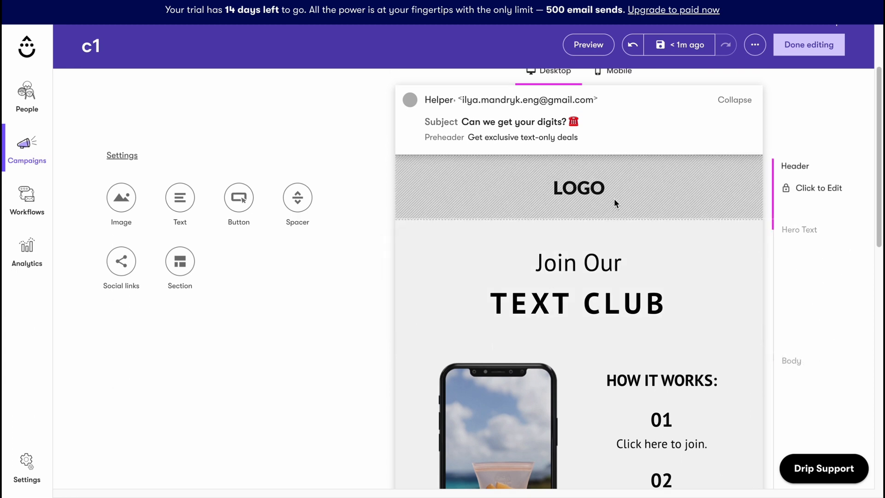
pyautogui.moveTo(777, 185)
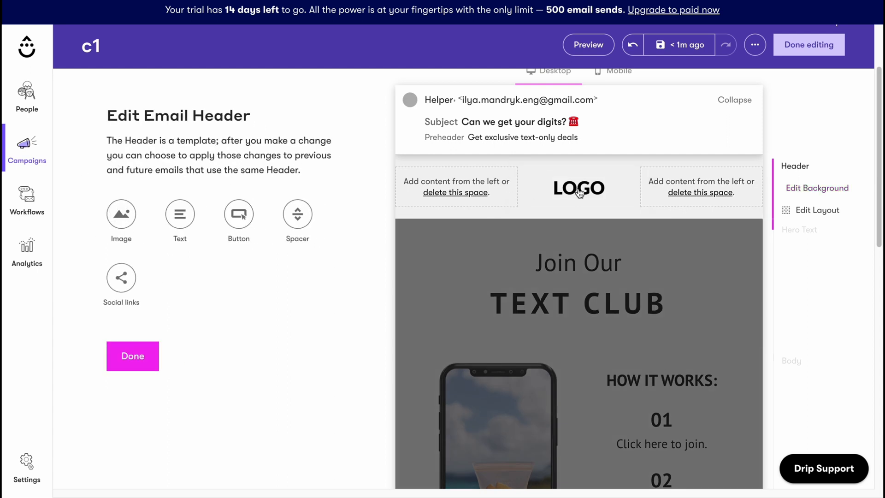
pyautogui.moveTo(455, 193)
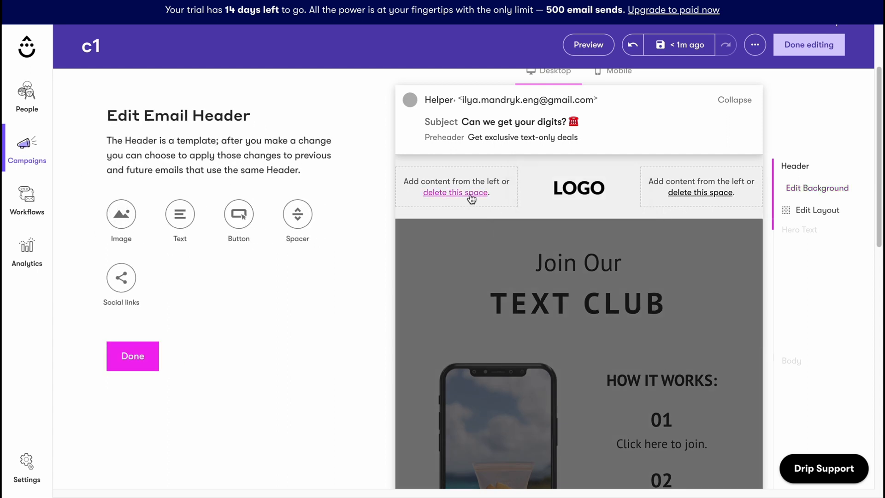
pyautogui.click(578, 188)
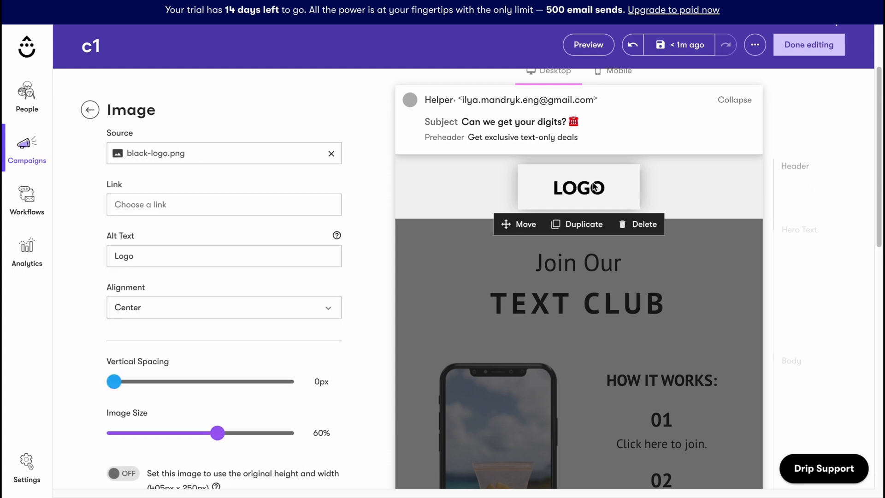
pyautogui.moveTo(261, 132)
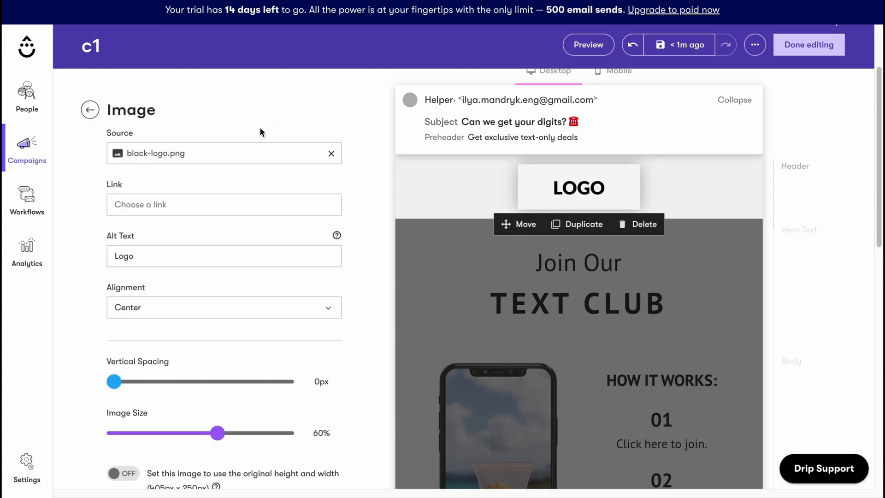
pyautogui.moveTo(234, 224)
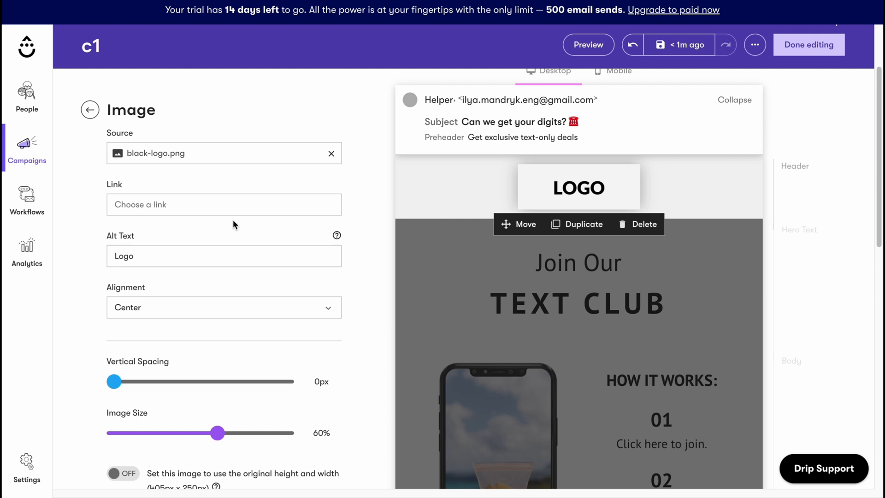
pyautogui.moveTo(119, 136)
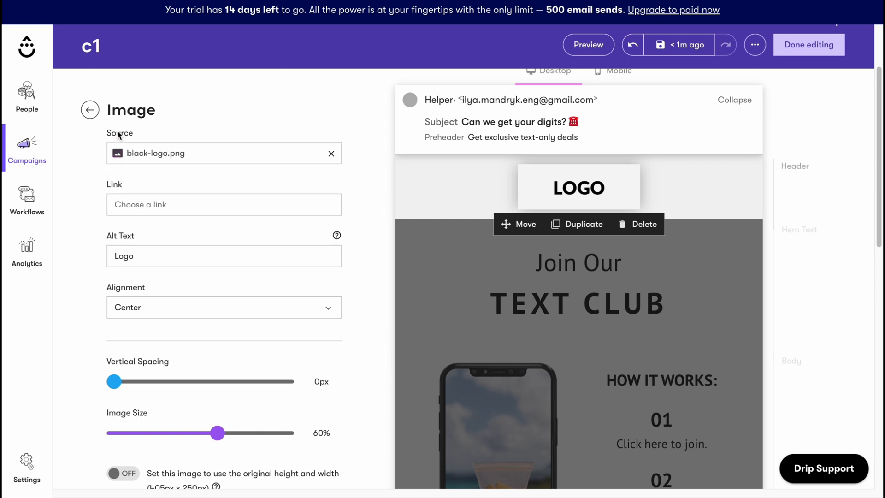
pyautogui.click(224, 153)
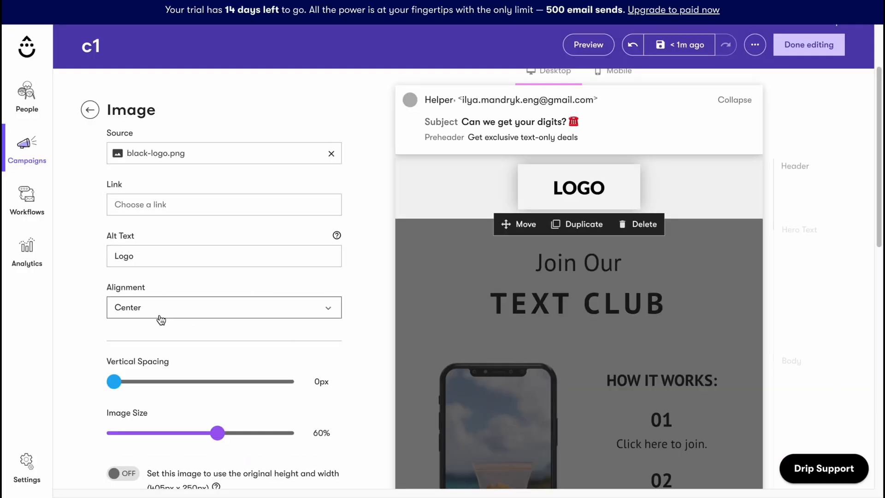
pyautogui.scroll(-3)
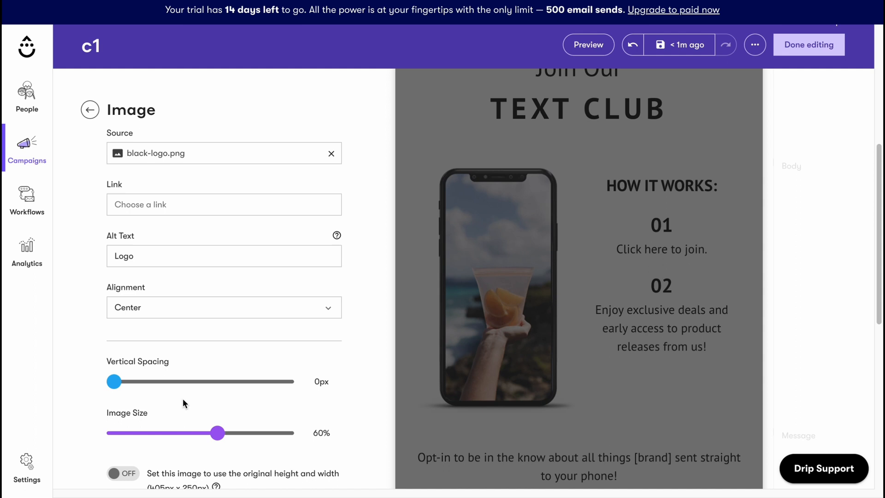
pyautogui.click(89, 109)
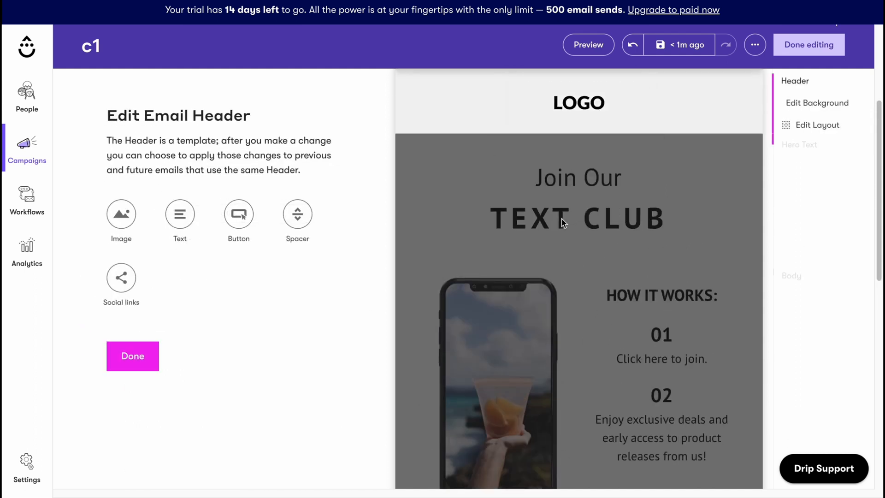
pyautogui.click(578, 103)
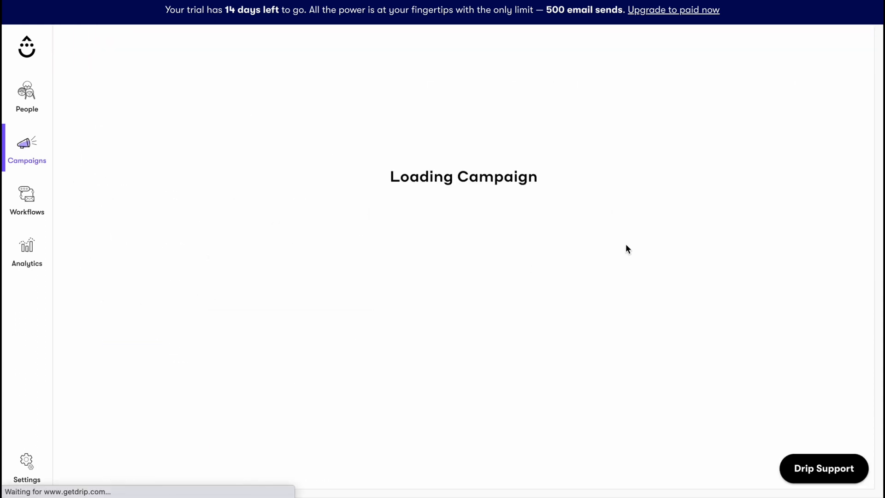
pyautogui.moveTo(552, 192)
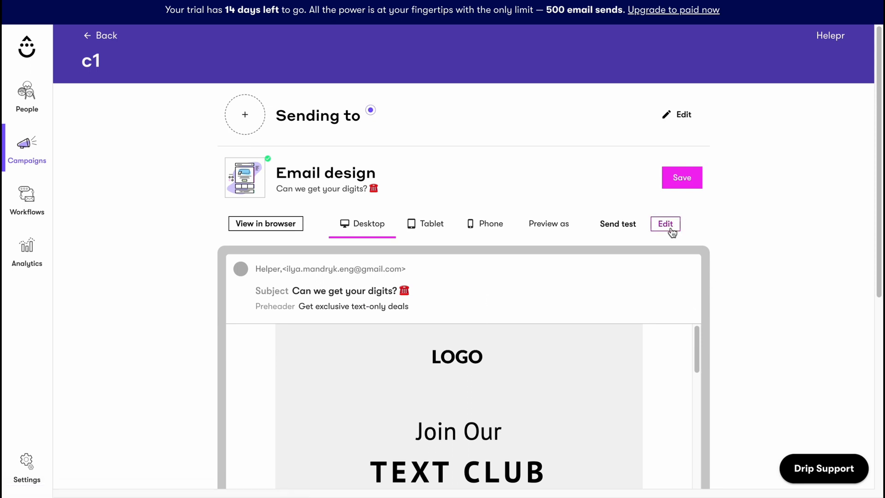
# Step: Make the TEXT CLUB heading in the c1 email bold and italic
pyautogui.click(664, 224)
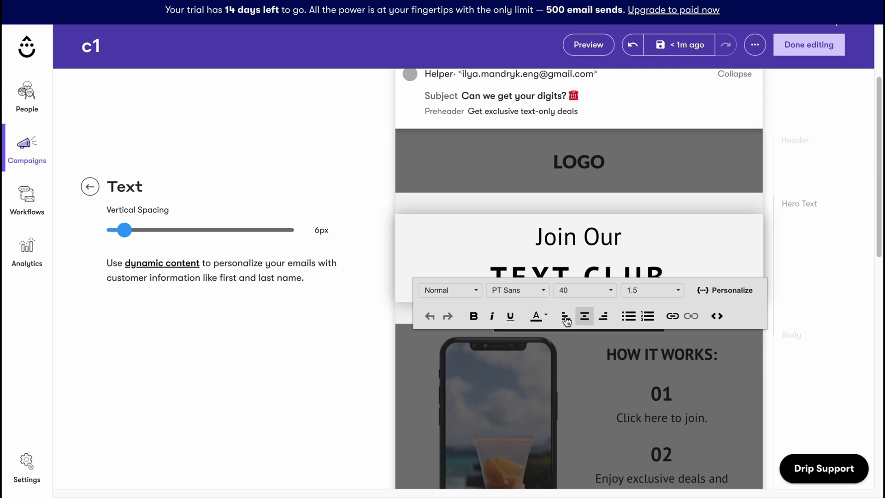
pyautogui.tripleClick(577, 248)
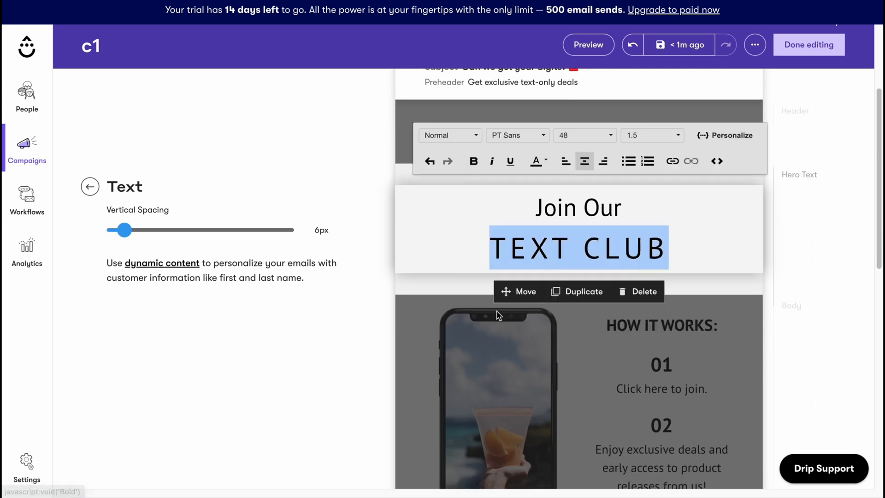
pyautogui.click(492, 161)
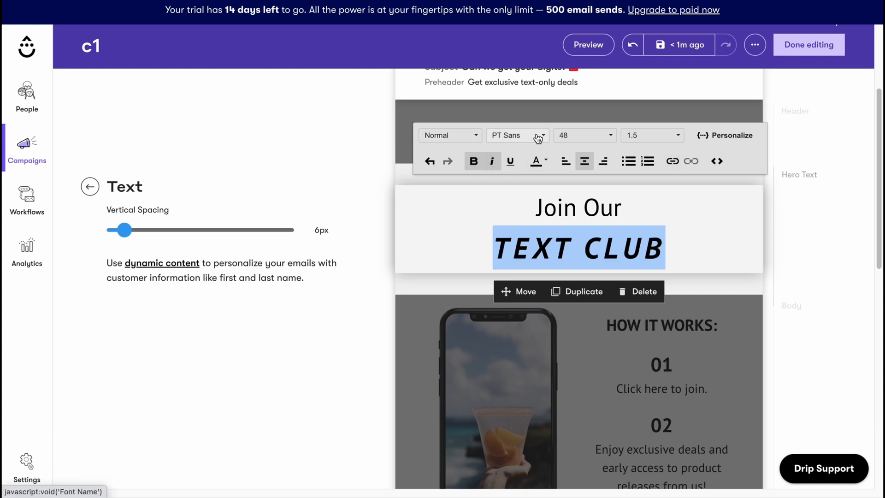
pyautogui.moveTo(500, 146)
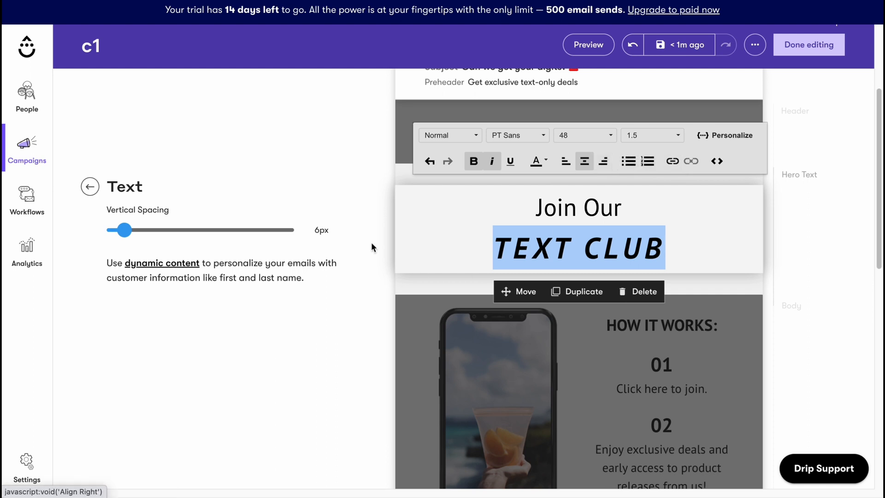
pyautogui.click(333, 182)
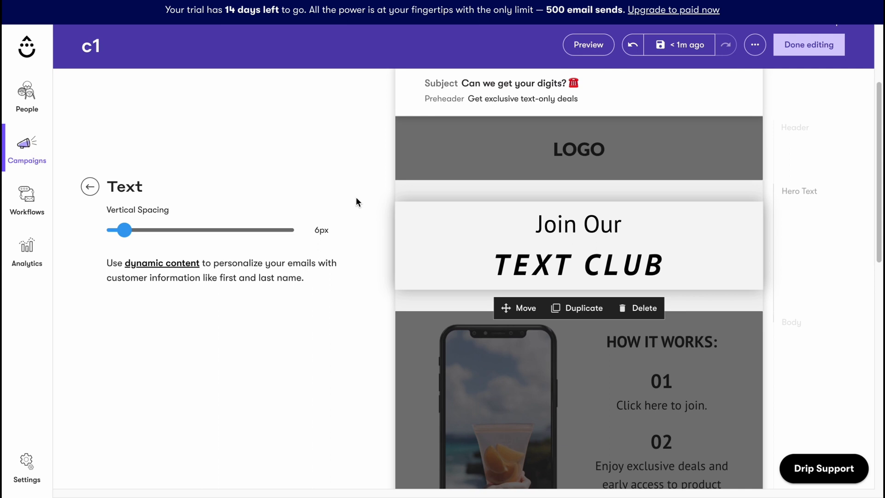
pyautogui.moveTo(383, 209)
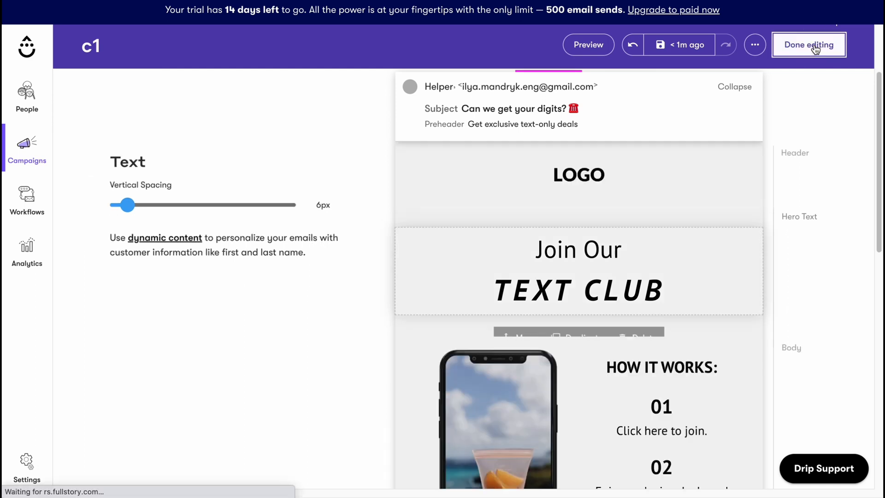
# Step: Leave the email editor with Done editing, returning to c1's overview
pyautogui.click(808, 45)
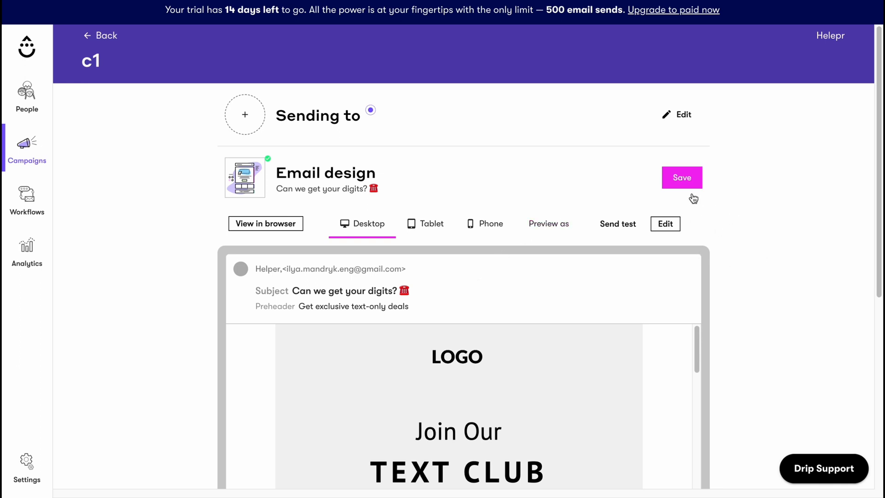
# Step: Save c1's edited email design and collapse the section
pyautogui.click(681, 177)
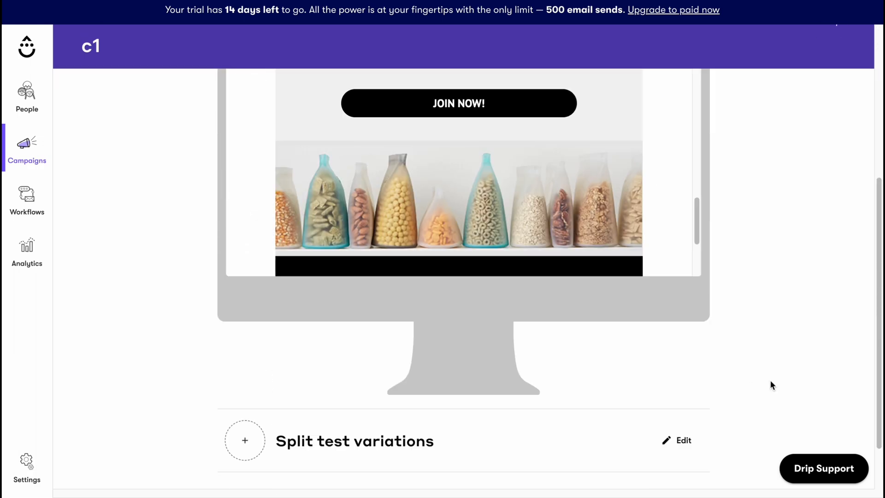
pyautogui.scroll(3)
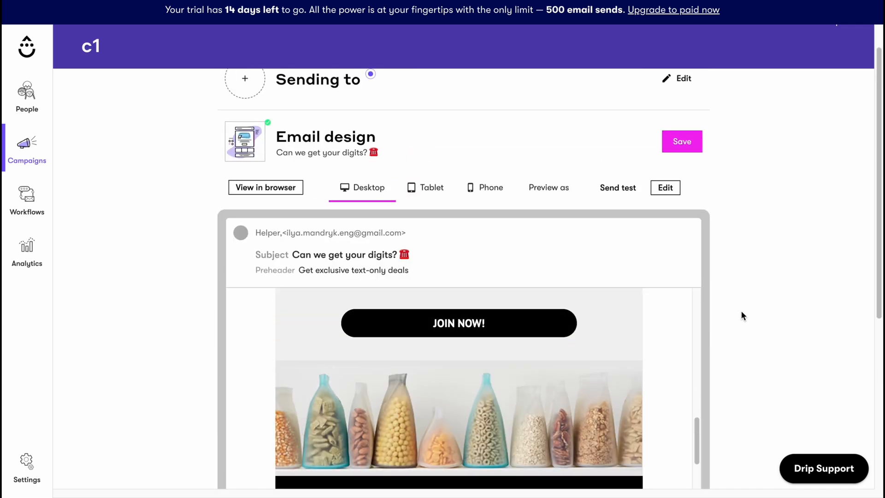
pyautogui.click(681, 141)
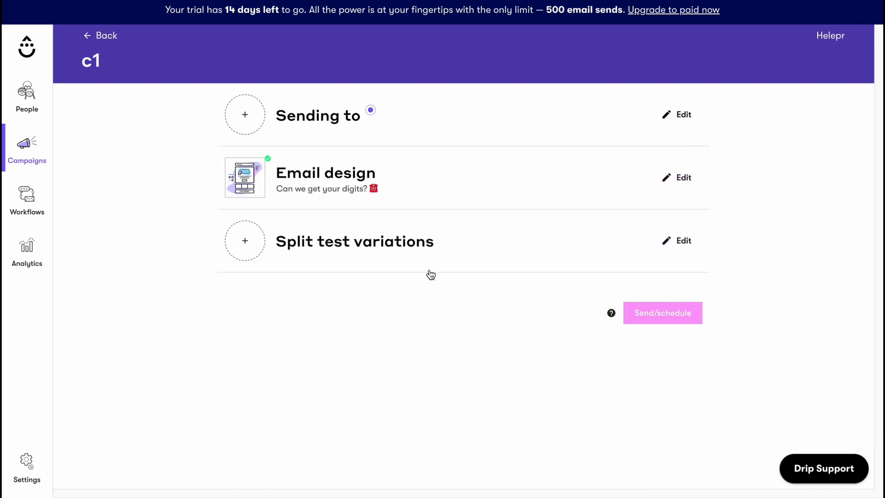
pyautogui.moveTo(256, 248)
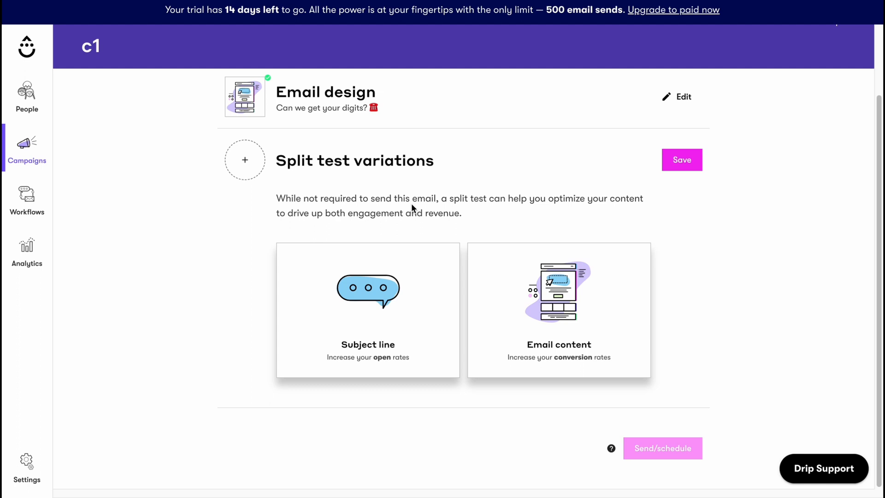
pyautogui.moveTo(550, 205)
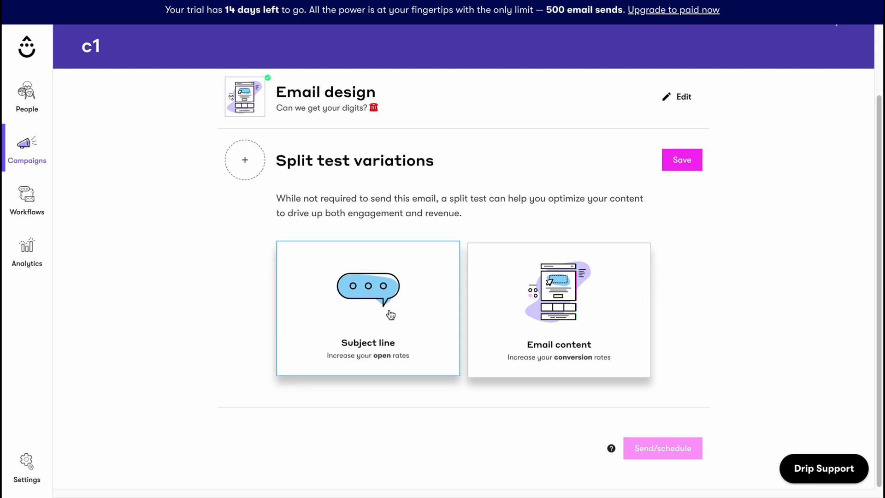
# Step: Set up a content split test for c1 with Control, Variation 1 and Variation 2
pyautogui.click(368, 291)
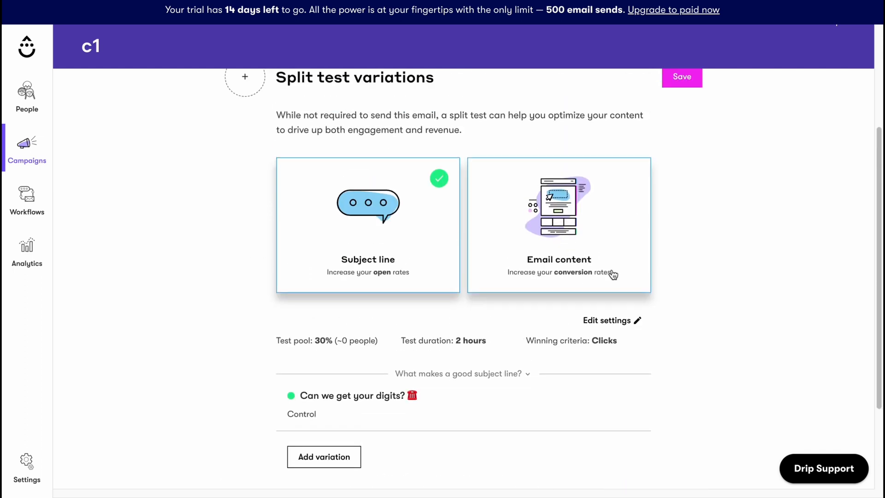
pyautogui.click(558, 224)
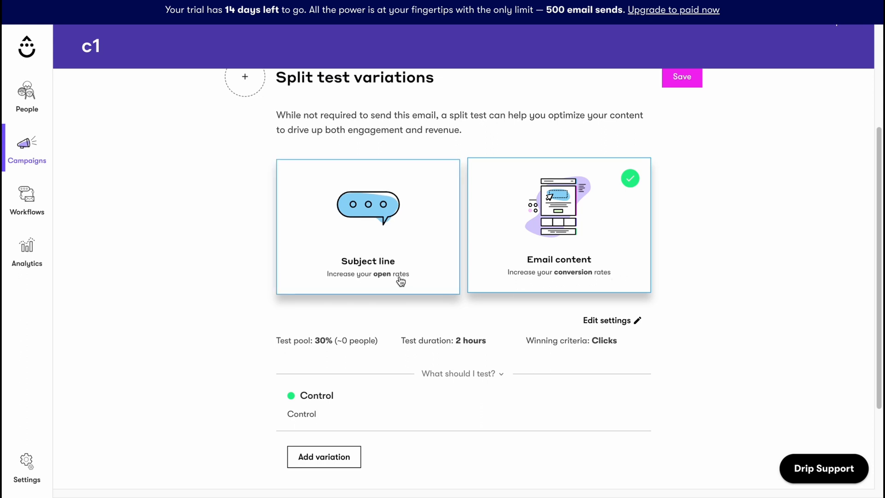
pyautogui.scroll(-3)
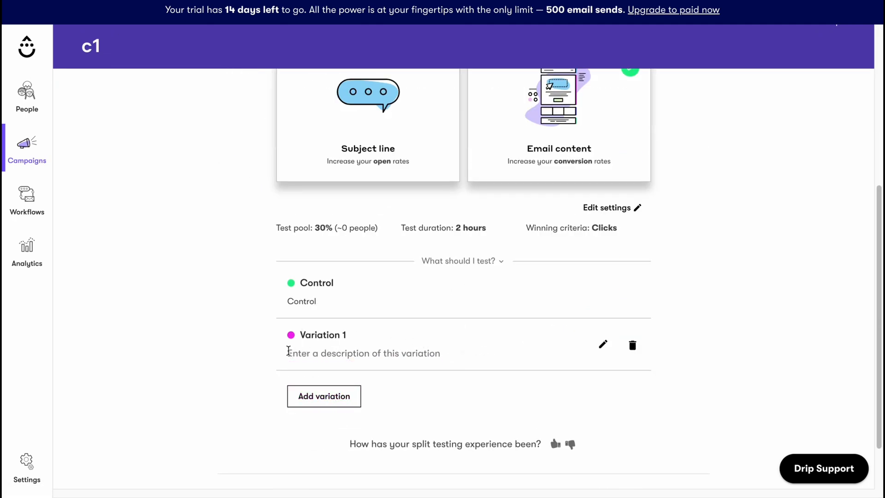
pyautogui.click(324, 396)
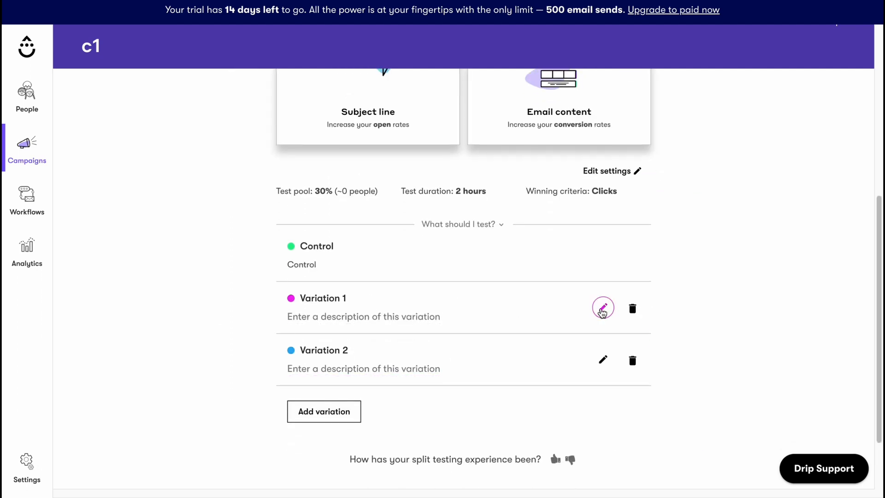
pyautogui.scroll(-3)
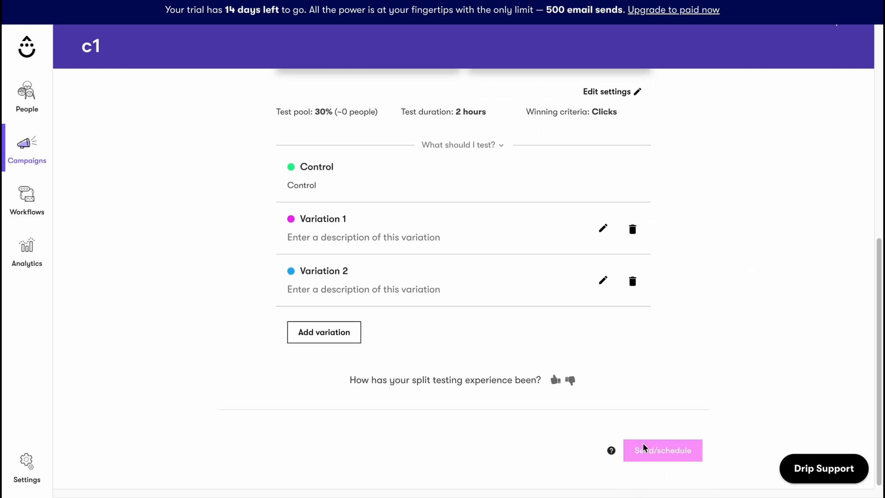
pyautogui.moveTo(676, 441)
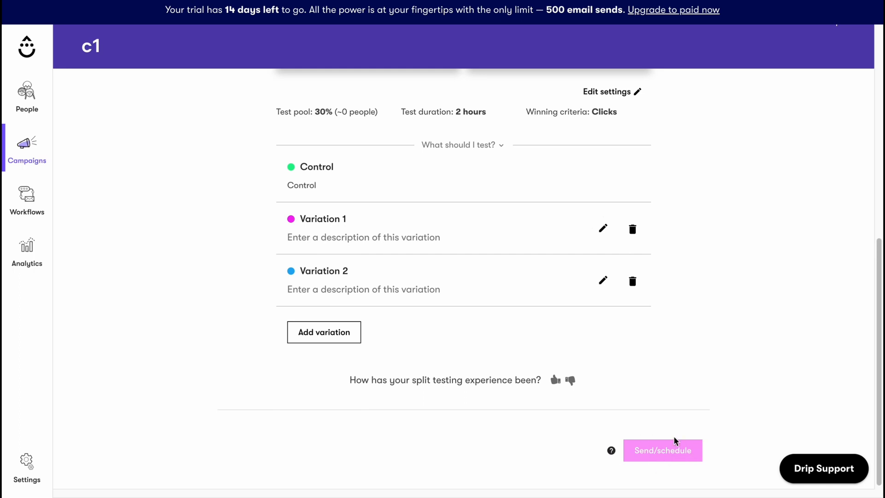
pyautogui.moveTo(734, 255)
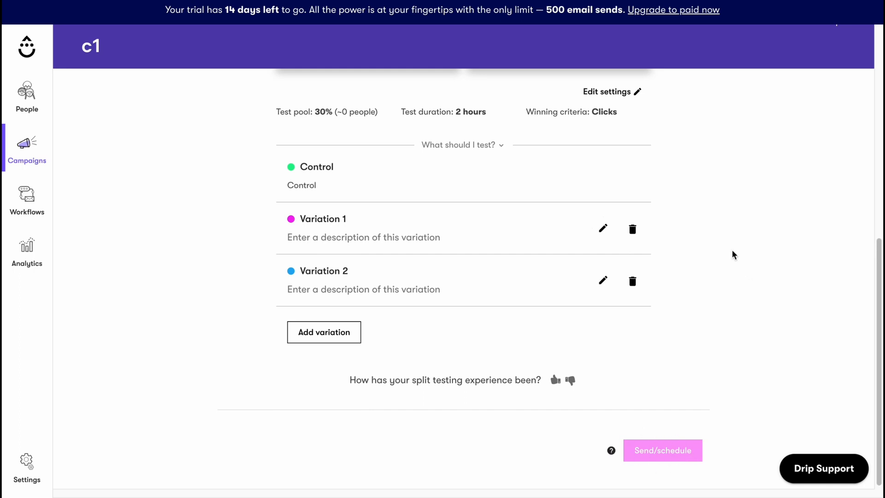
pyautogui.moveTo(736, 251)
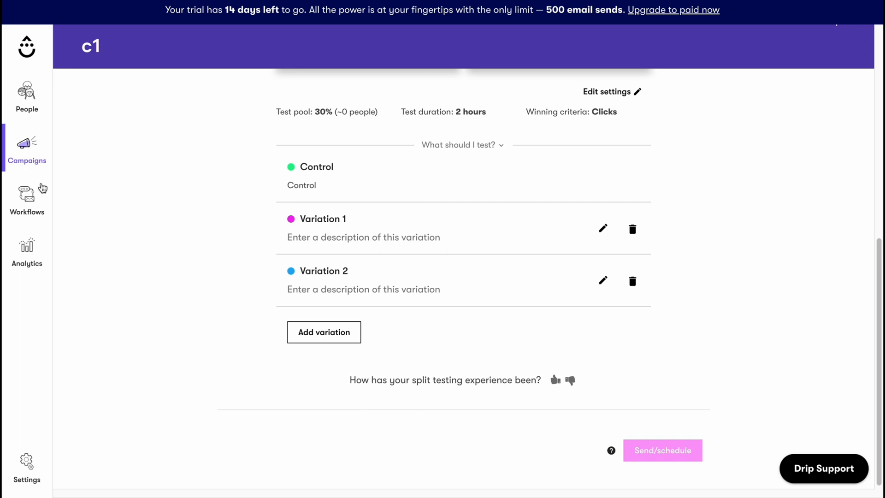
pyautogui.click(27, 148)
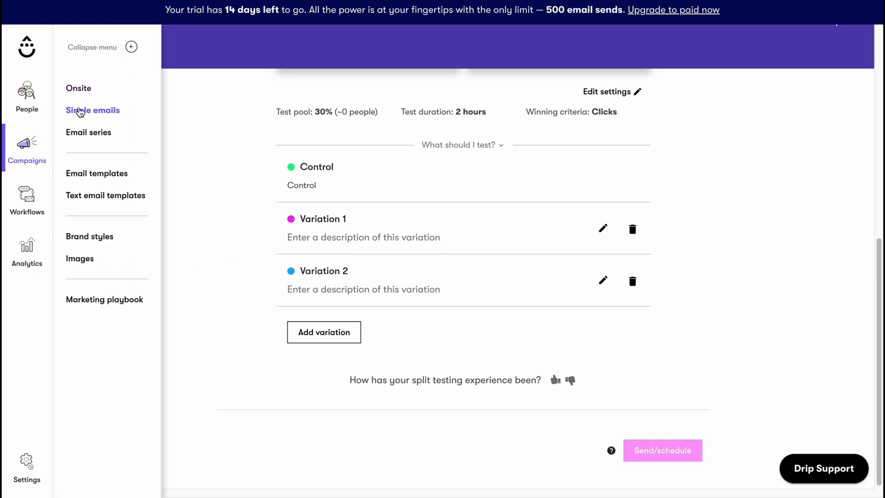
# Step: Show the single email campaign list, then switch to Drip's pricing page
pyautogui.click(93, 110)
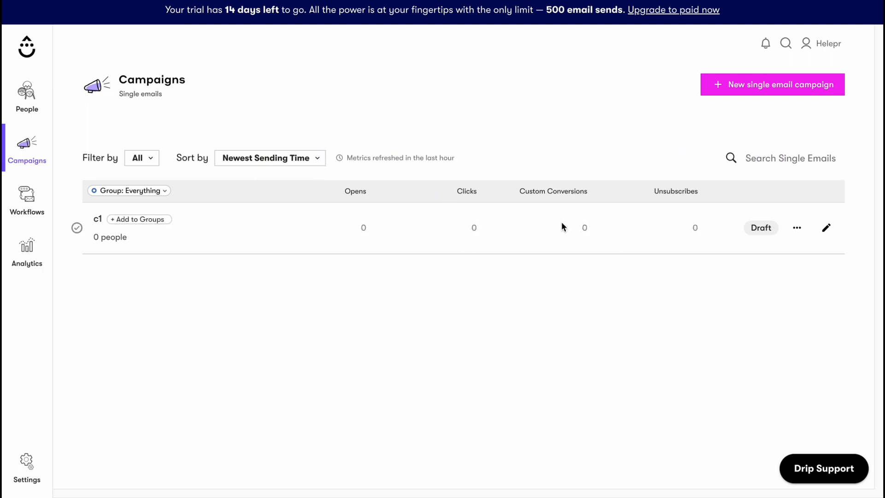
pyautogui.click(673, 9)
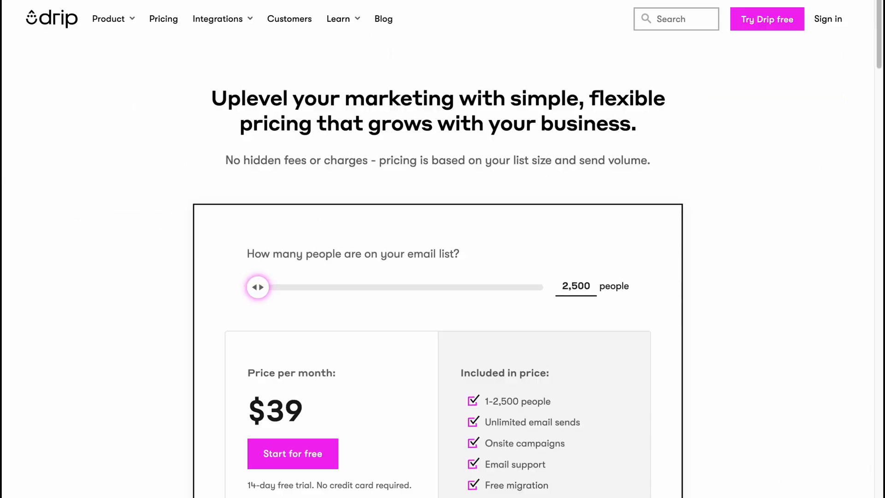
pyautogui.scroll(-3)
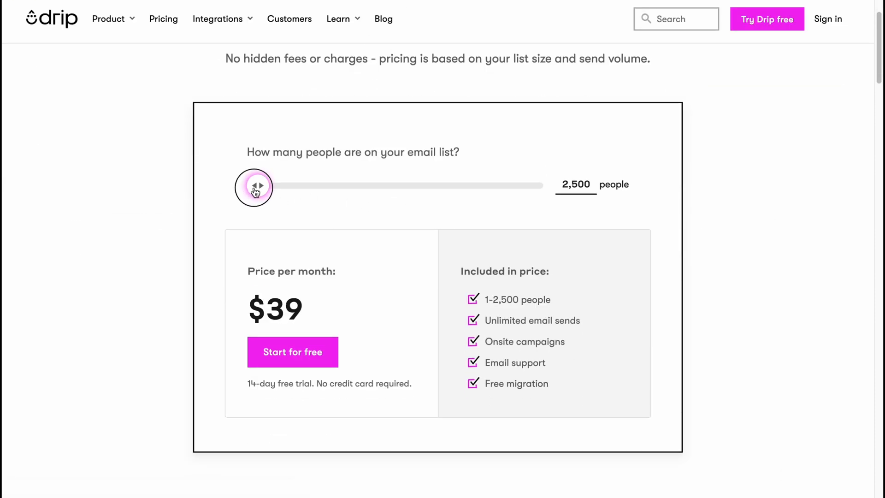
pyautogui.moveTo(253, 187); pyautogui.dragTo(509, 185)
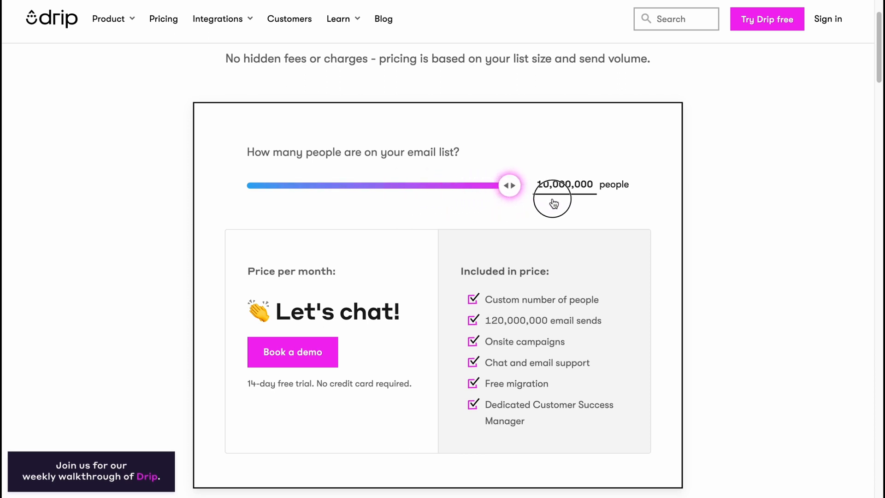
pyautogui.moveTo(508, 186); pyautogui.dragTo(257, 185)
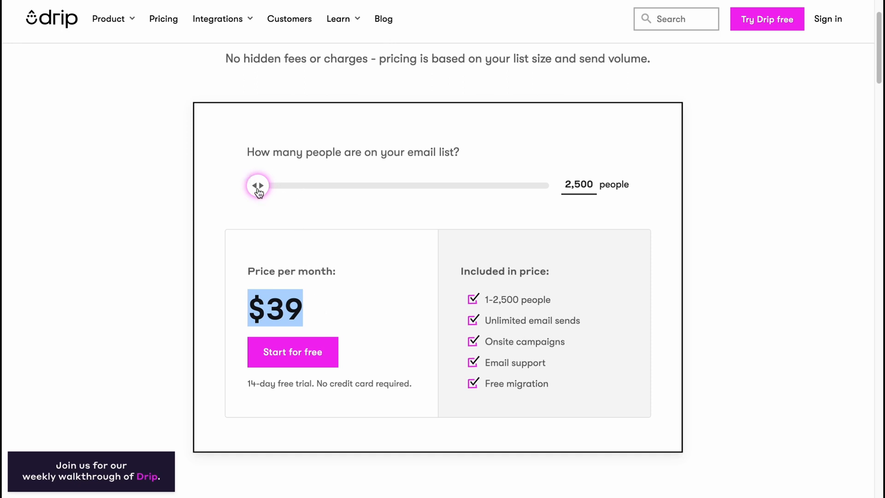
pyautogui.click(578, 184)
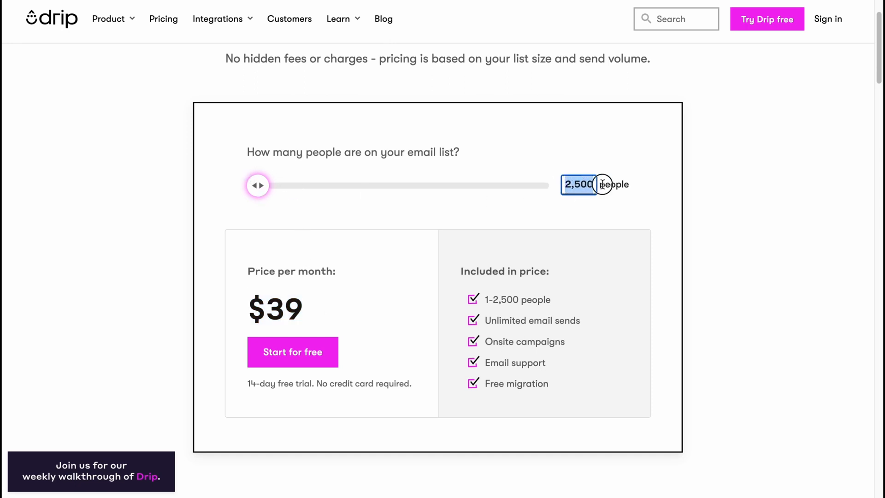
pyautogui.moveTo(258, 185); pyautogui.dragTo(508, 185)
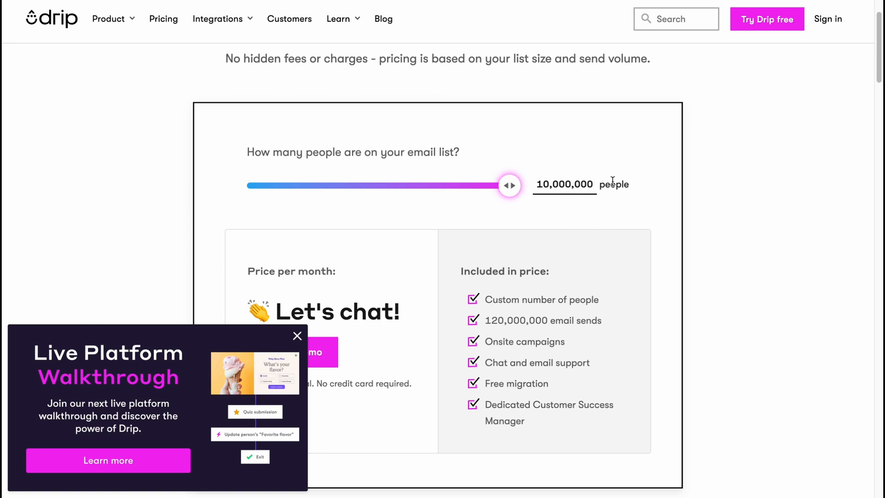
pyautogui.scroll(-3)
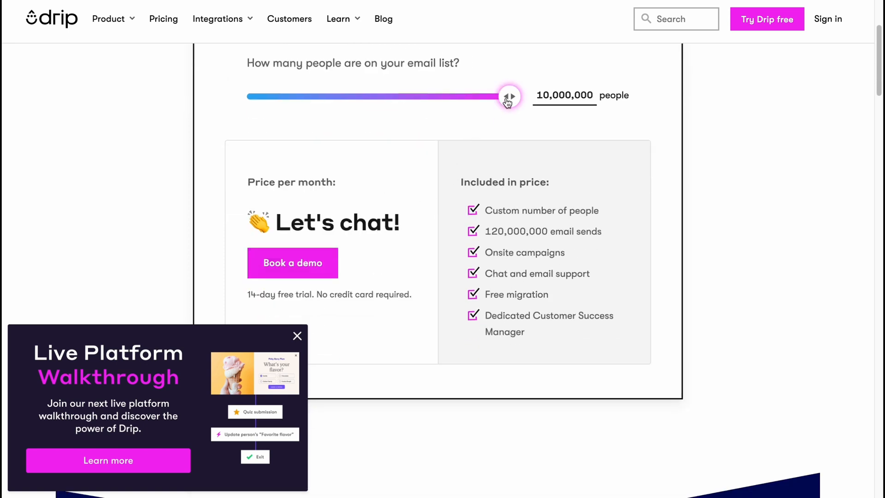
pyautogui.moveTo(508, 95); pyautogui.dragTo(402, 96)
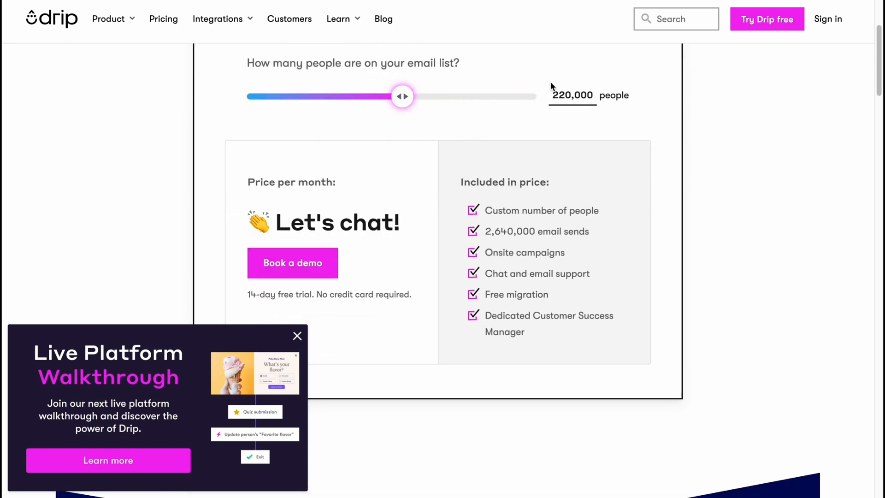
pyautogui.moveTo(402, 96); pyautogui.dragTo(389, 96)
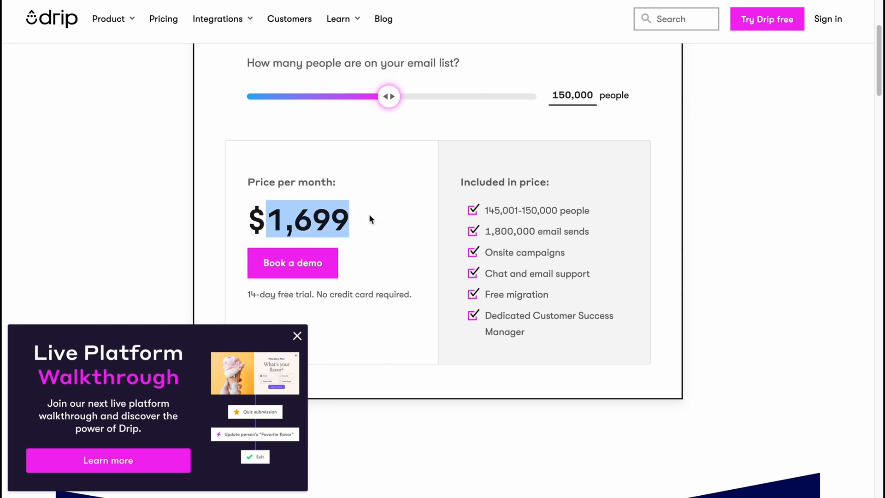
pyautogui.scroll(-3)
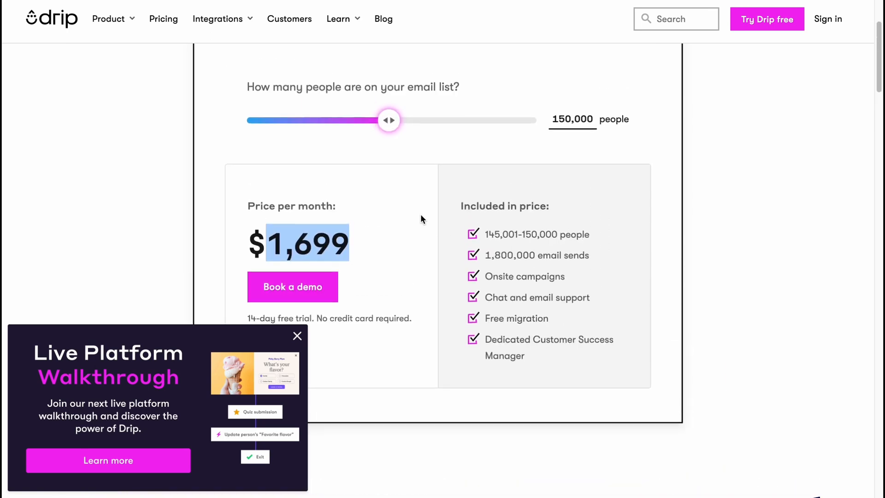
pyautogui.moveTo(389, 120); pyautogui.dragTo(258, 287)
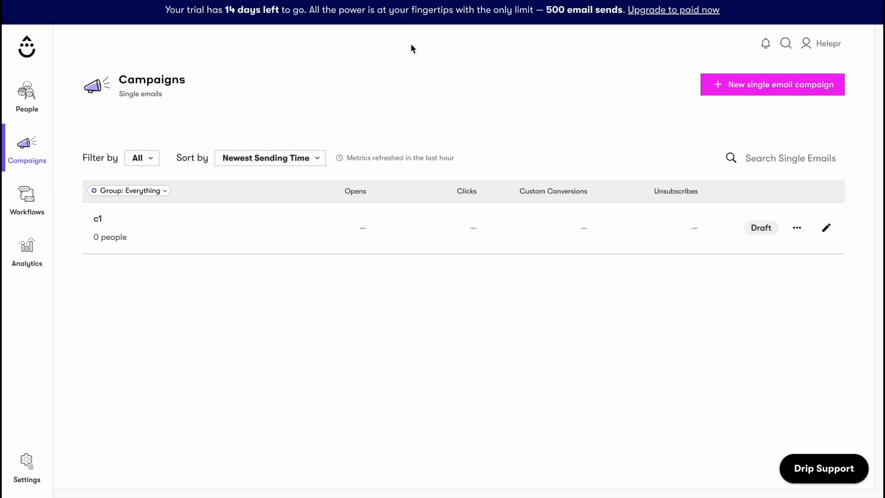
# Step: Open the Workflows sidebar submenu with Workflows, Rules and Workflow templates
pyautogui.click(27, 252)
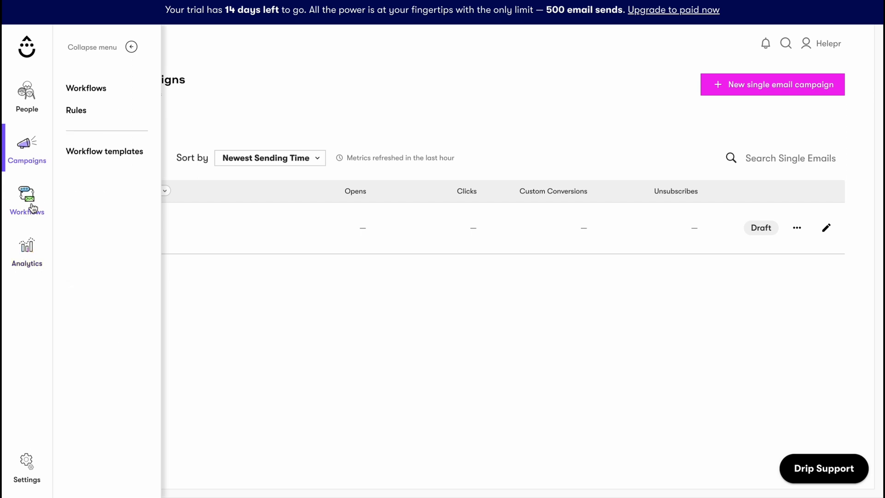
pyautogui.moveTo(27, 141)
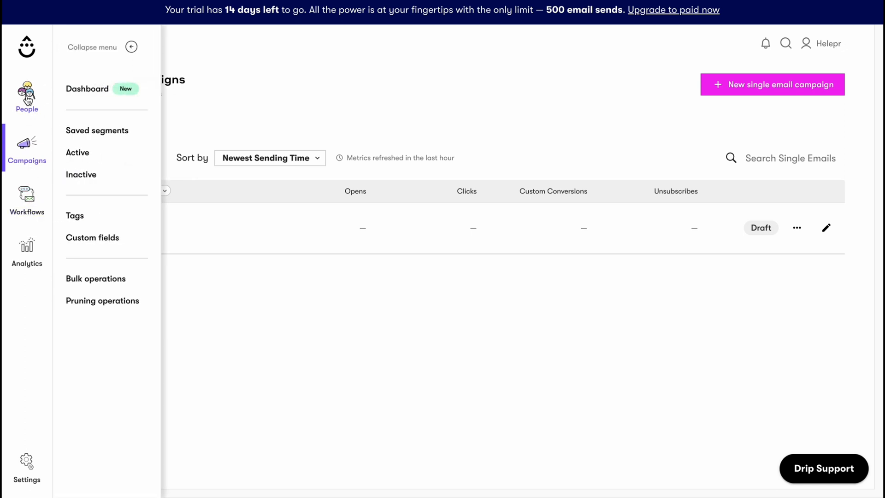
pyautogui.moveTo(27, 157)
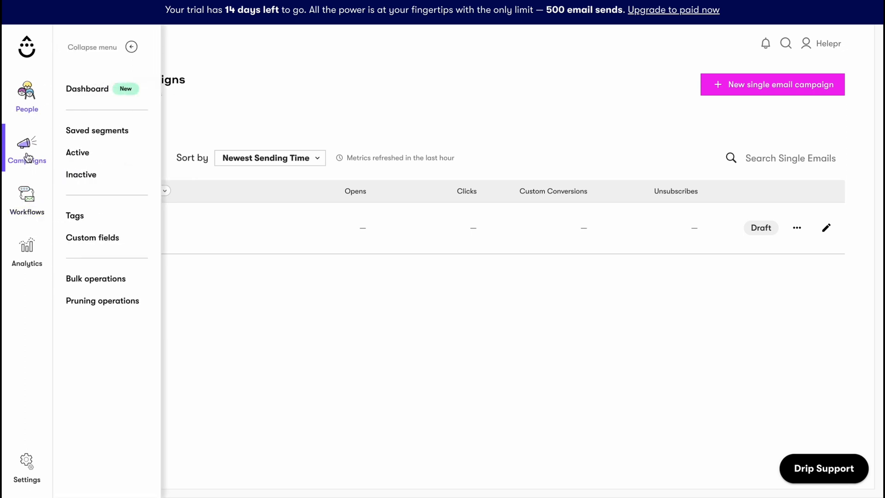
pyautogui.click(27, 201)
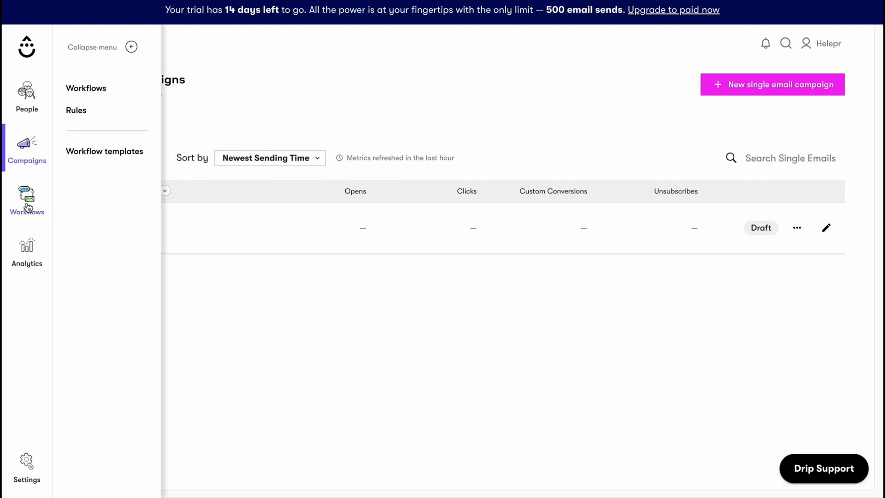
pyautogui.moveTo(28, 249)
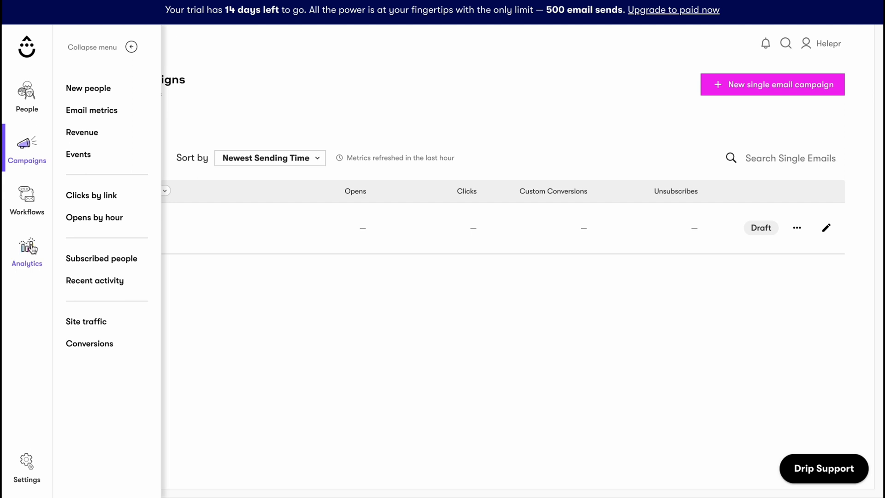
pyautogui.moveTo(27, 248)
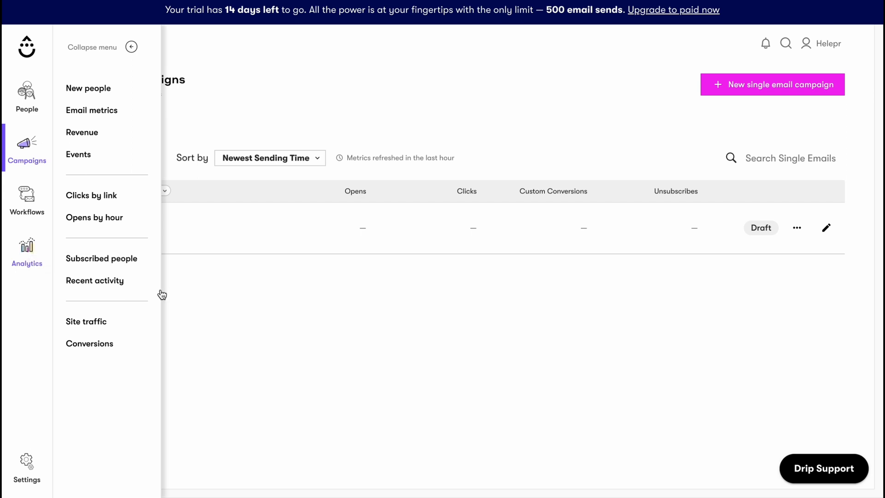
pyautogui.moveTo(411, 337)
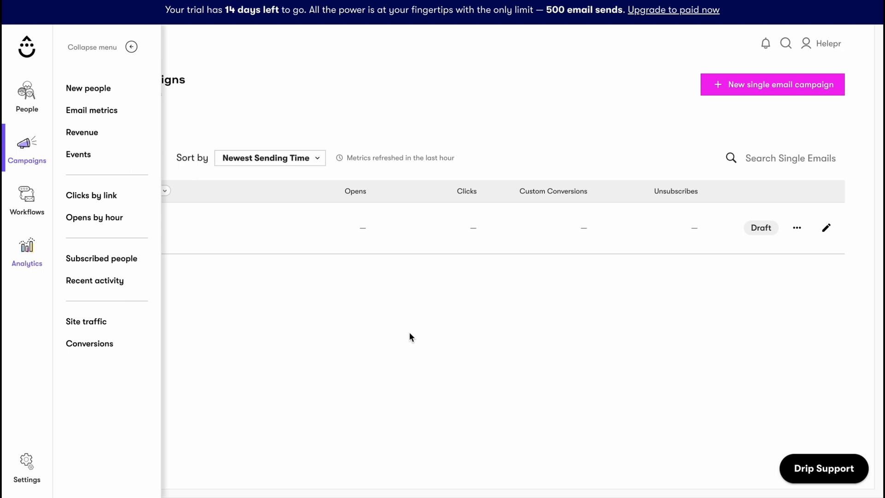
pyautogui.moveTo(536, 56)
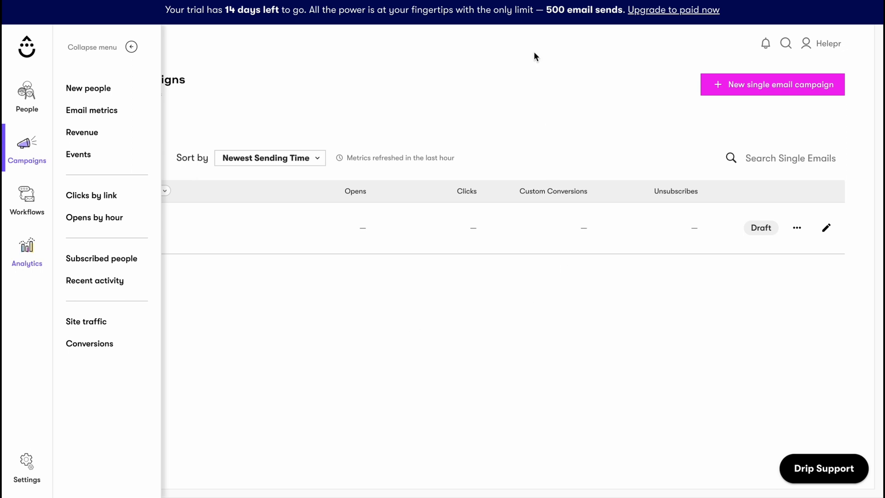